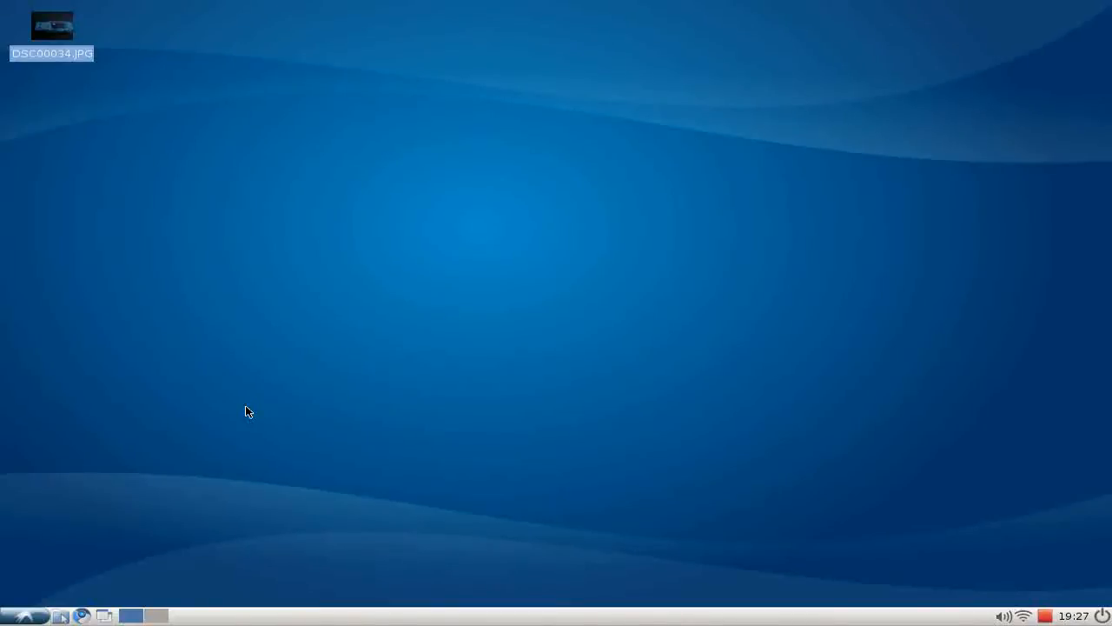
mouse_move(192, 256)
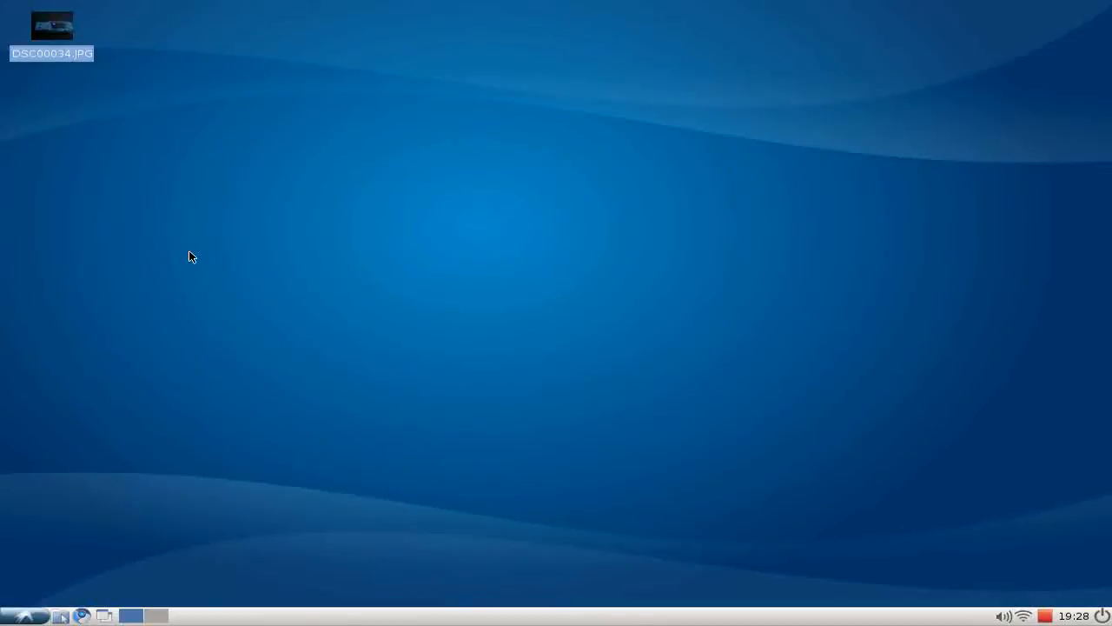
mouse_move(168, 136)
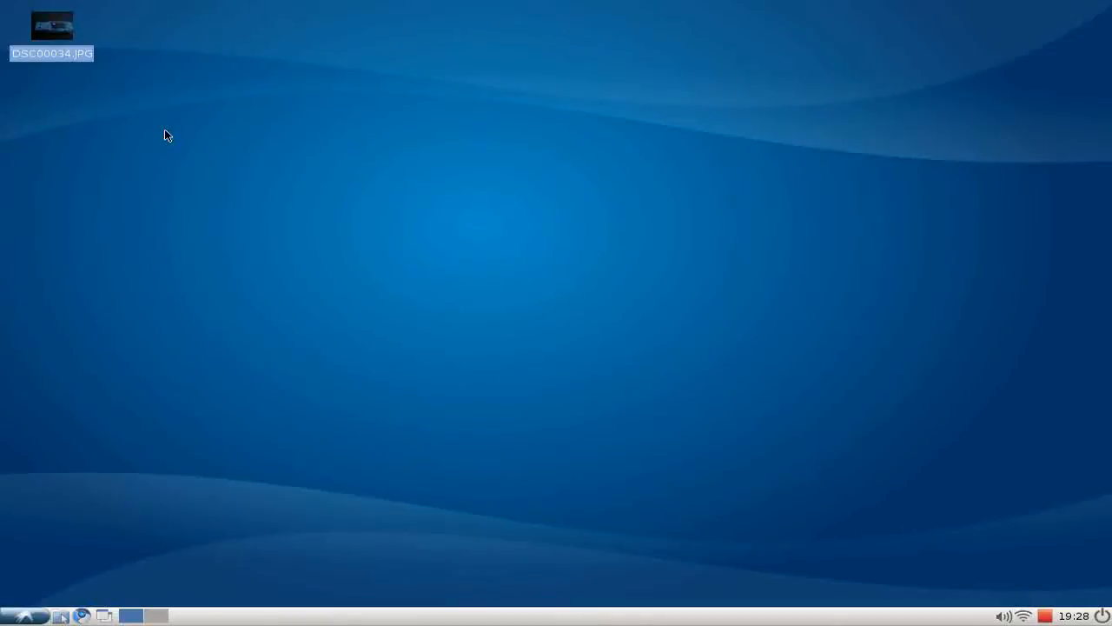
Step: Open DSC00034.JPG from the desktop to view the Bluetooth USB dongle photo
double_click(52, 26)
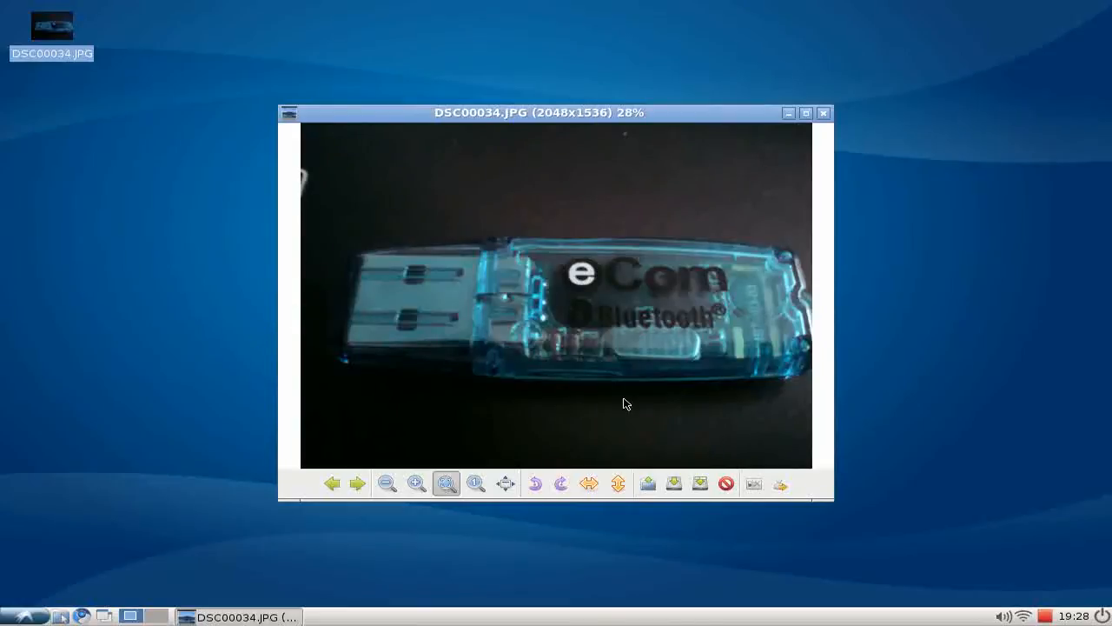
mouse_move(451, 418)
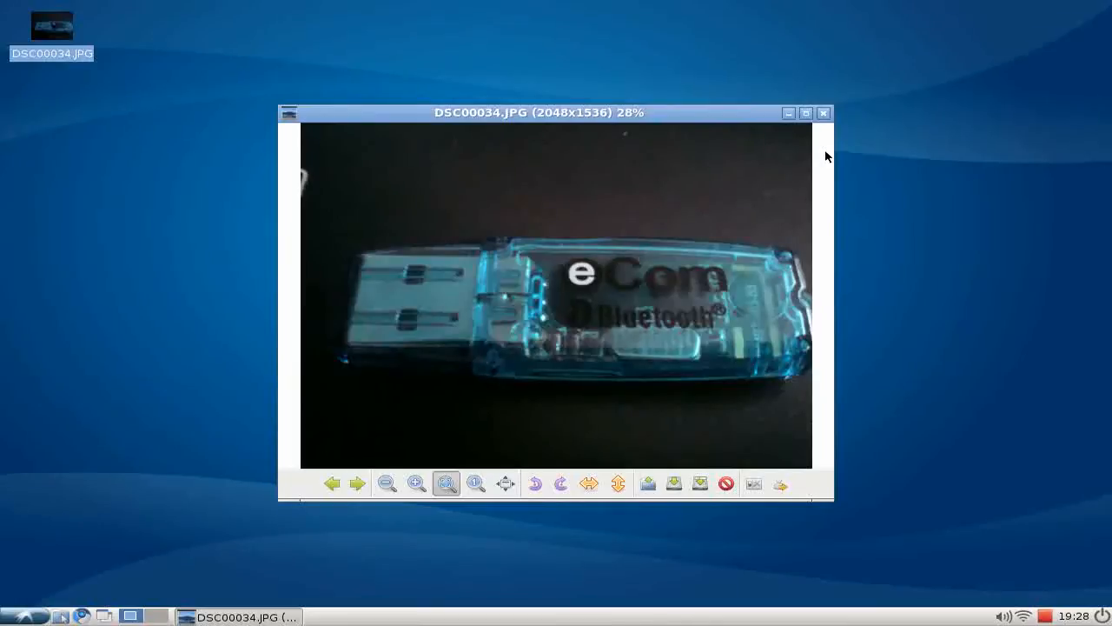
Step: Close the photo and install bluetooth with bluez-alsa, bluez-cups and bluez-gstreamer in Synaptic
left_click(823, 113)
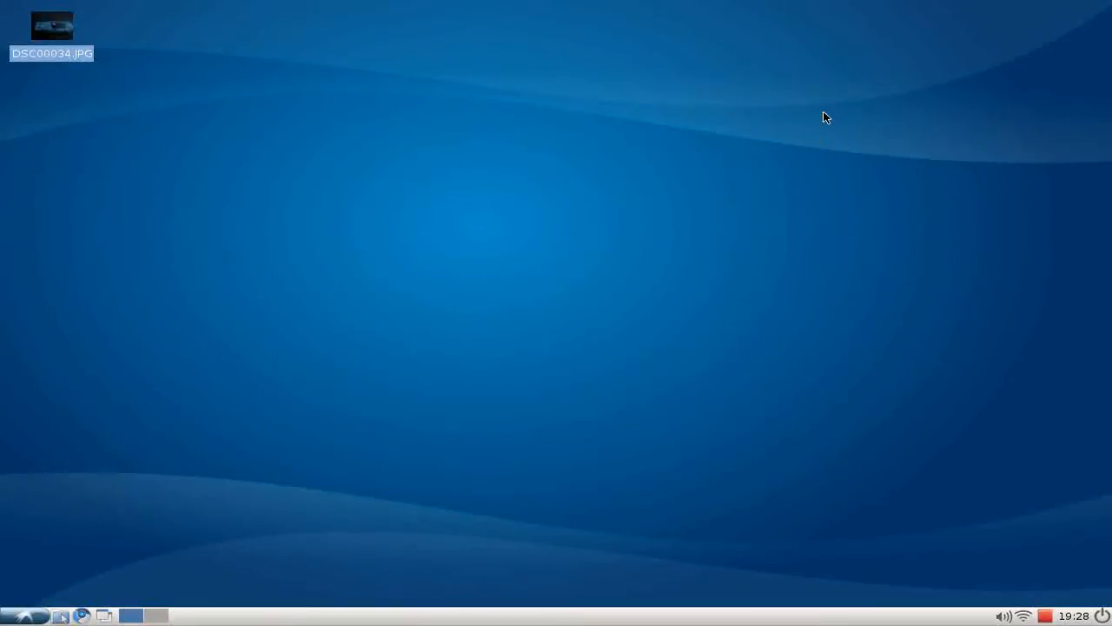
left_click(13, 616)
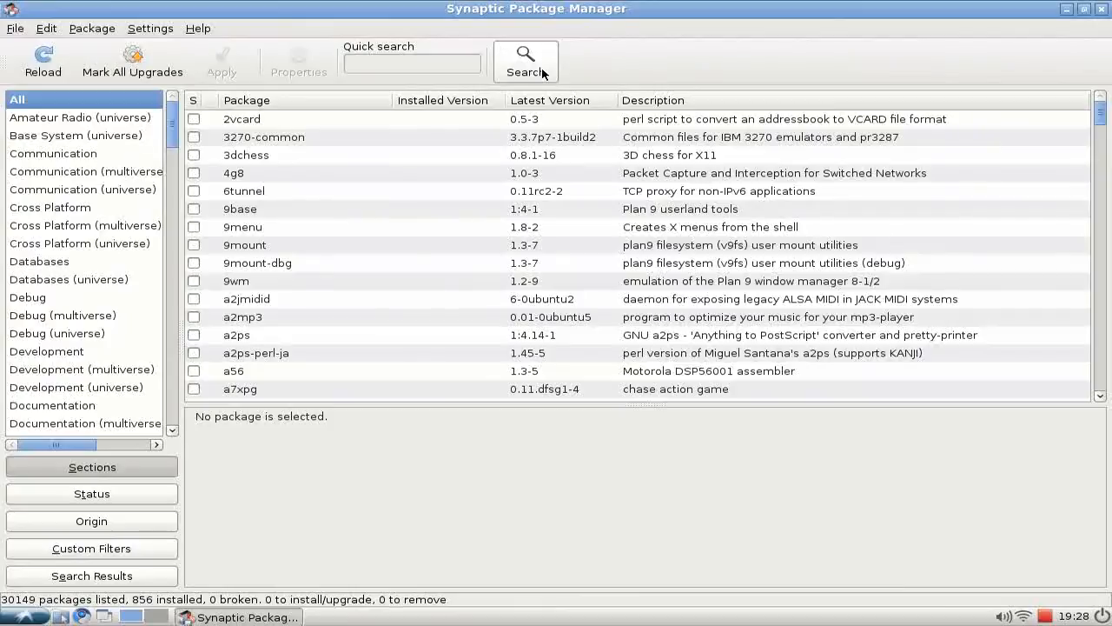
left_click(525, 55)
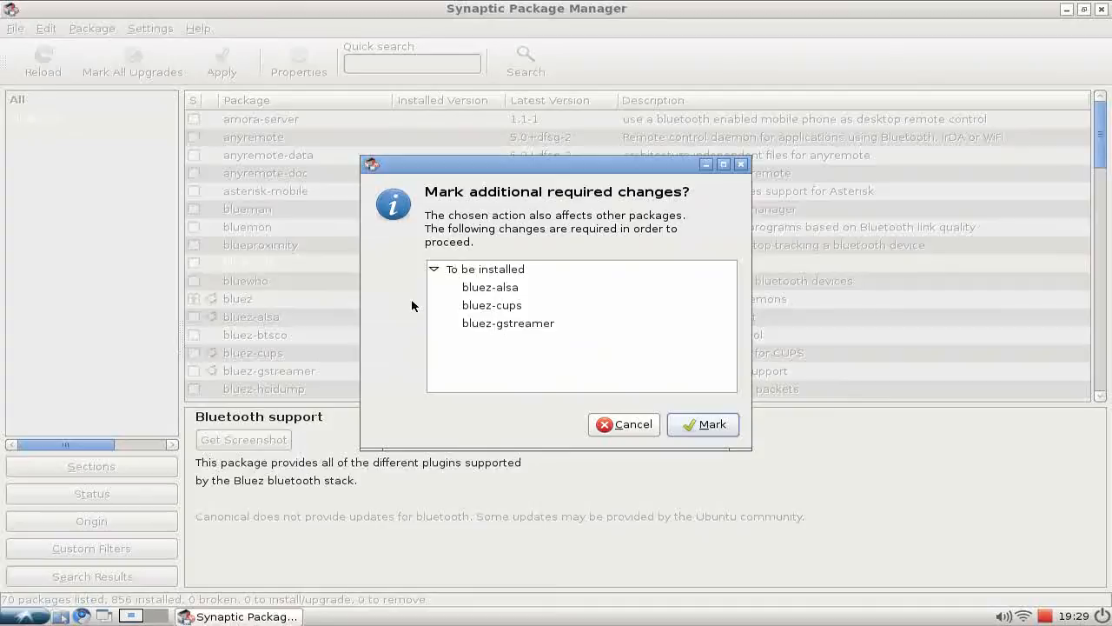
mouse_move(703, 413)
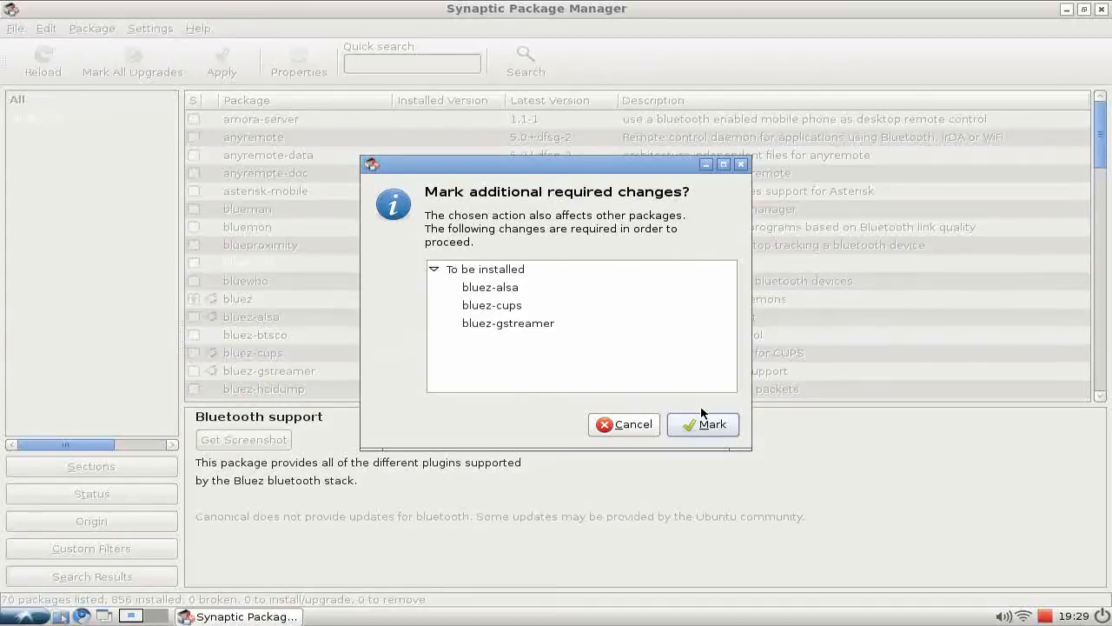
left_click(703, 424)
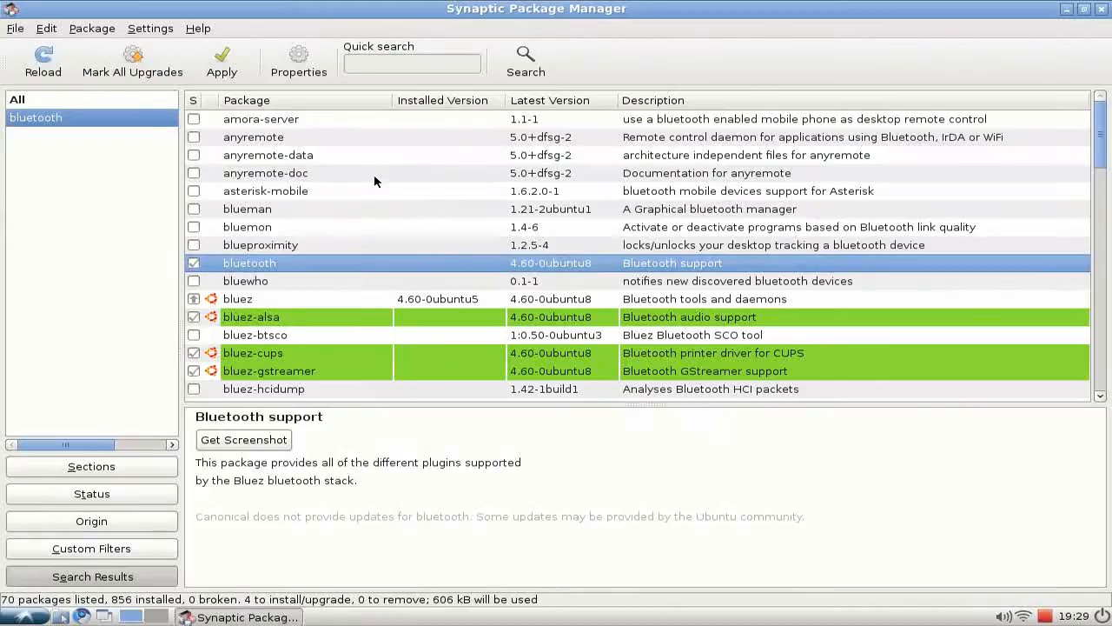
left_click(221, 61)
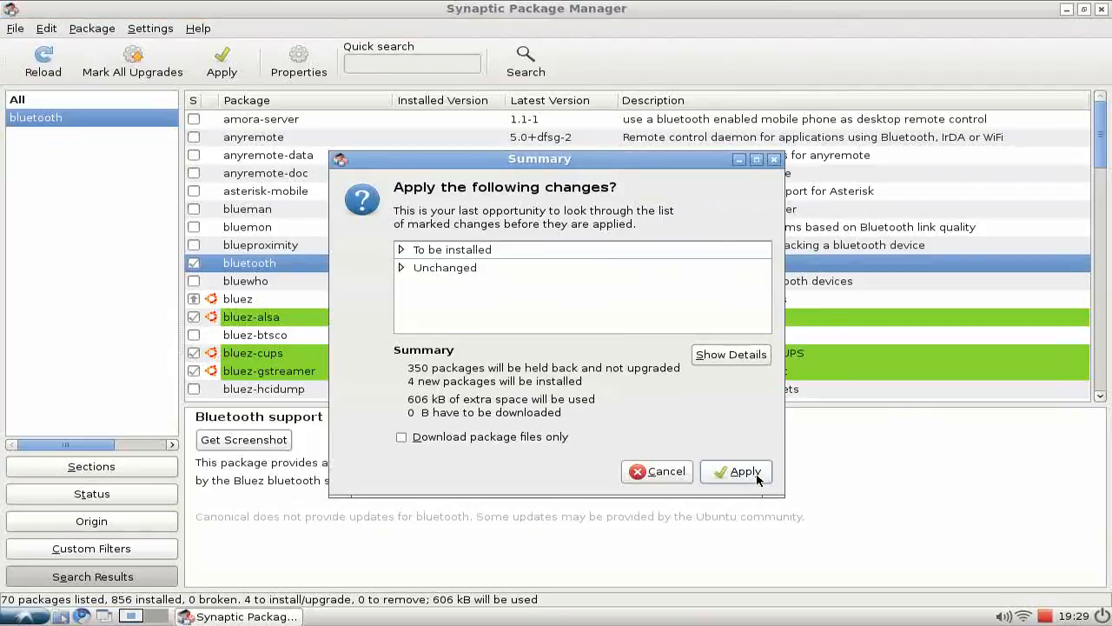
left_click(736, 471)
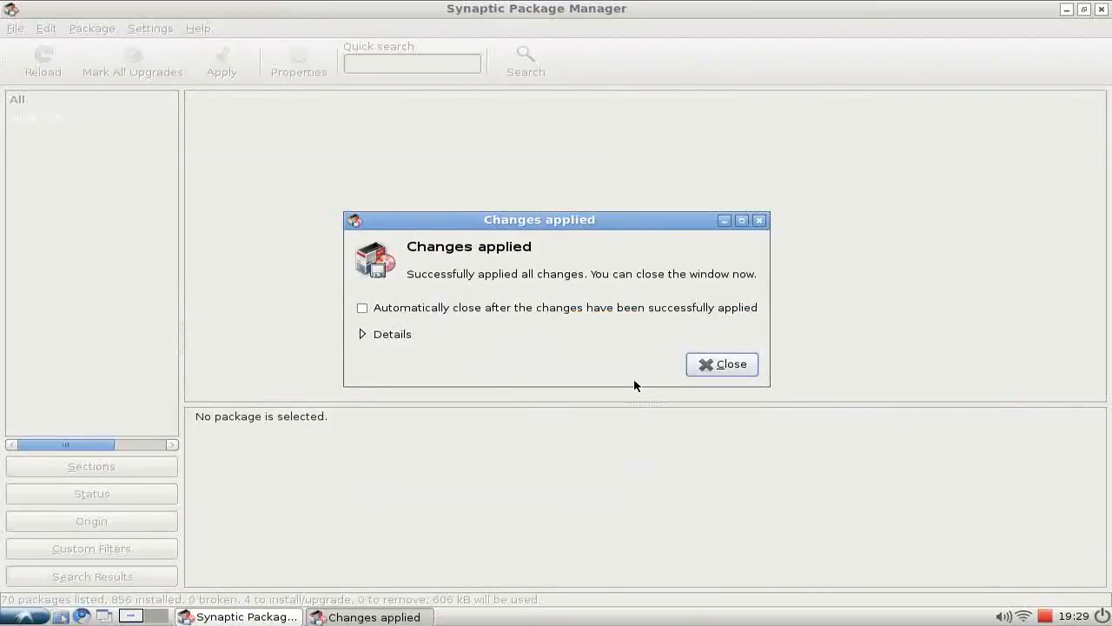
left_click(722, 364)
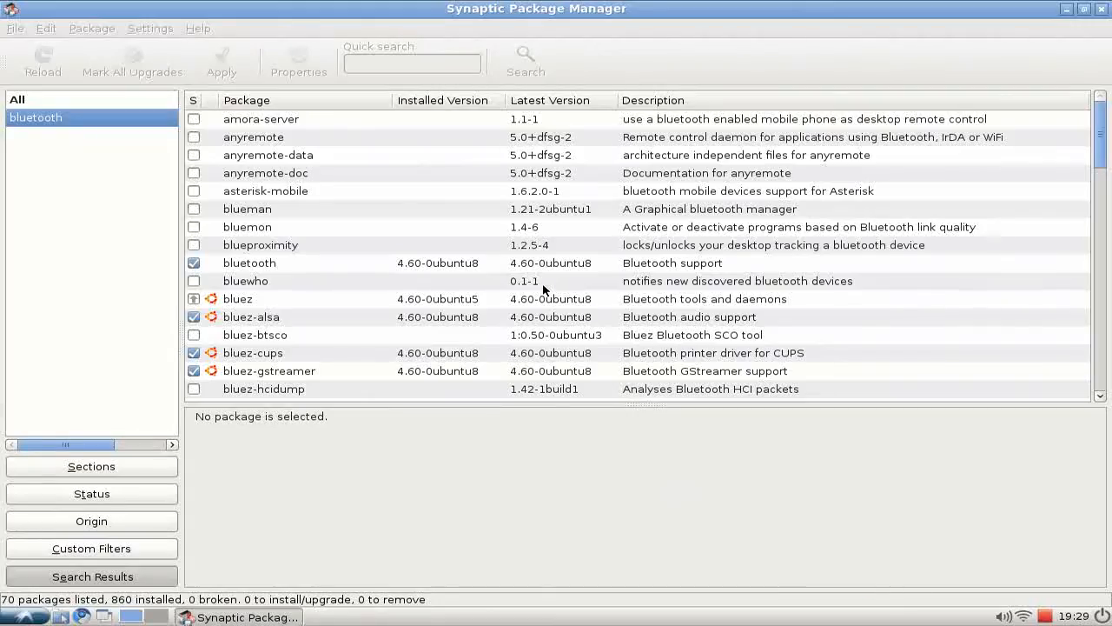
Step: Close Synaptic and launch bluetooth-applet from the Run dialog
left_click(1084, 9)
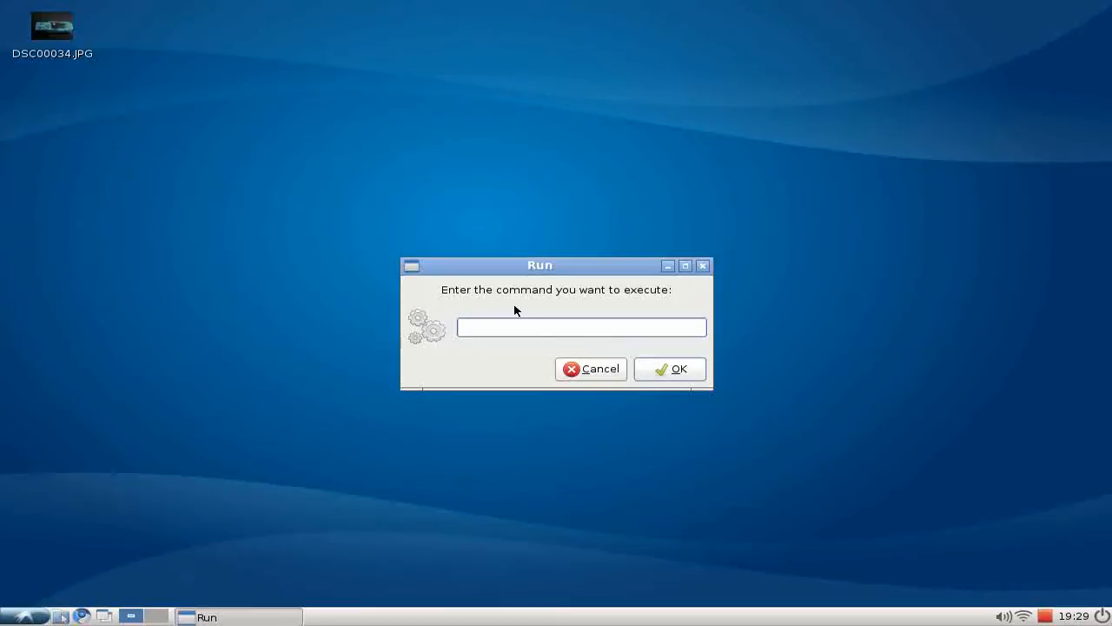
type("bluetooth")
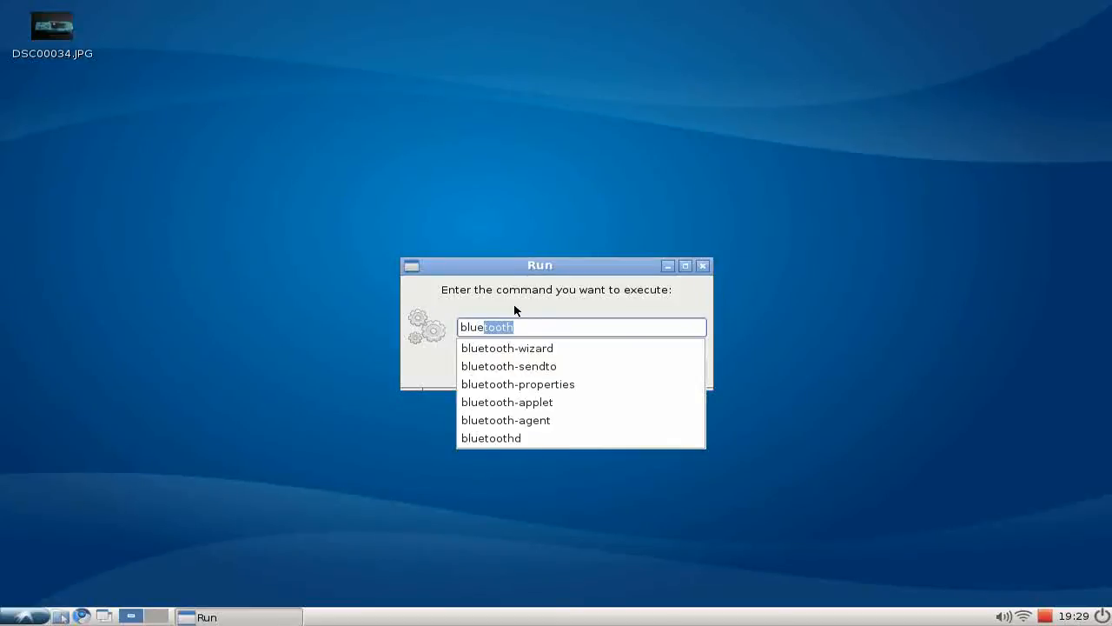
left_click(506, 401)
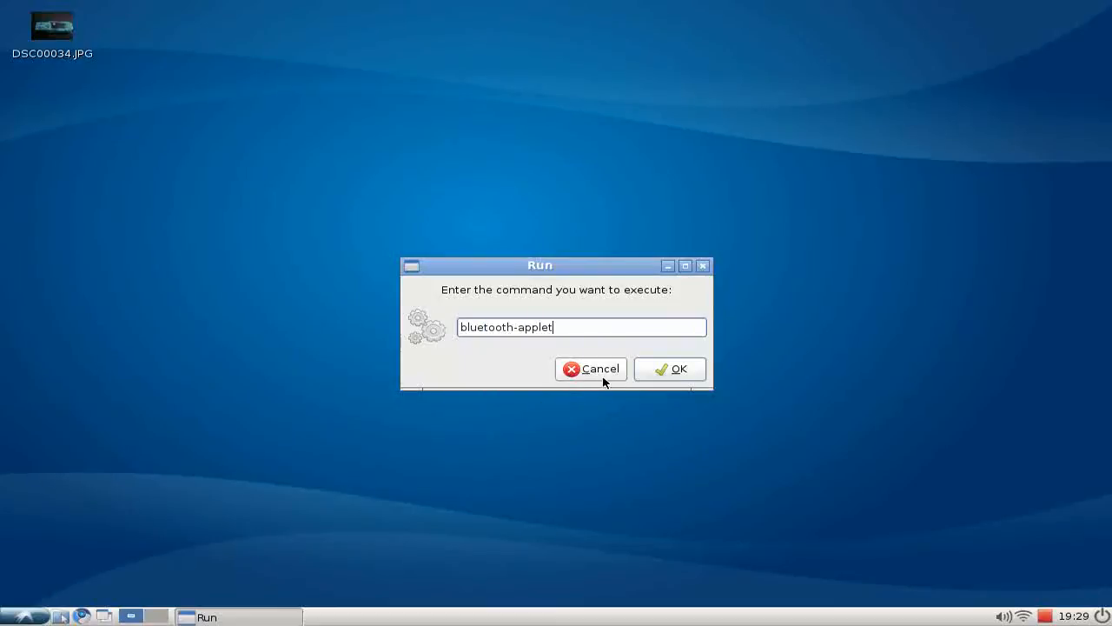
left_click(669, 368)
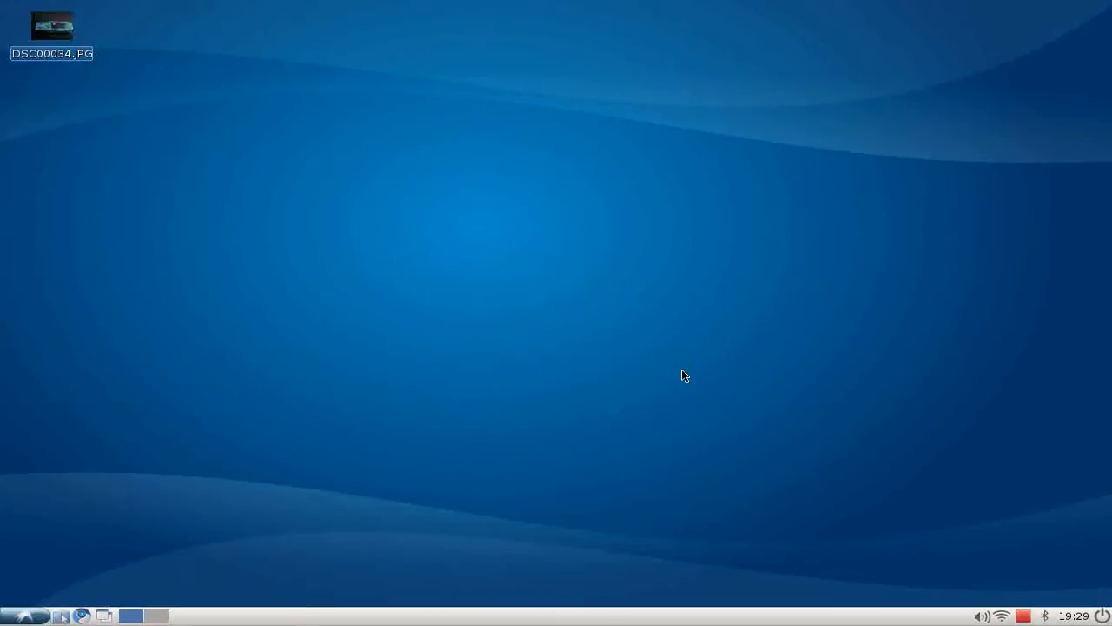
mouse_move(1047, 617)
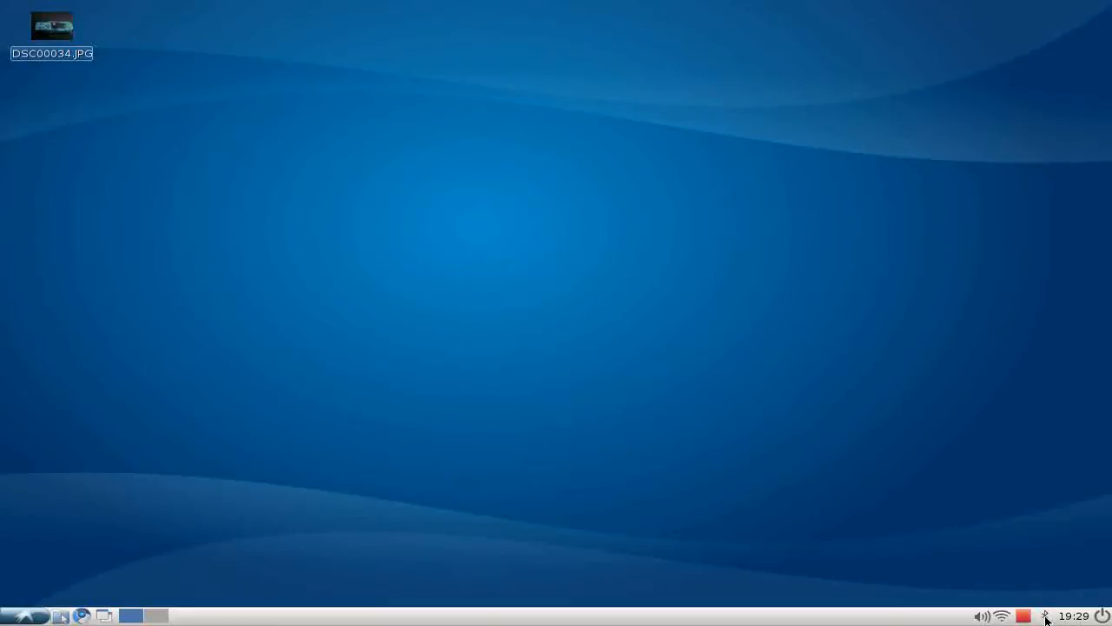
left_click(1047, 615)
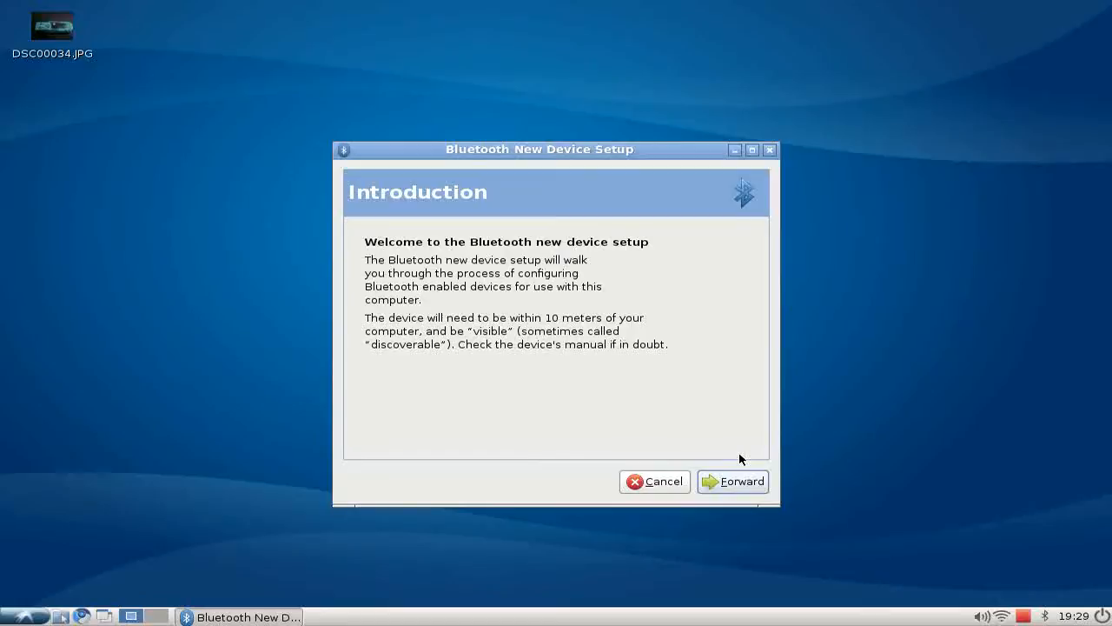
mouse_move(663, 422)
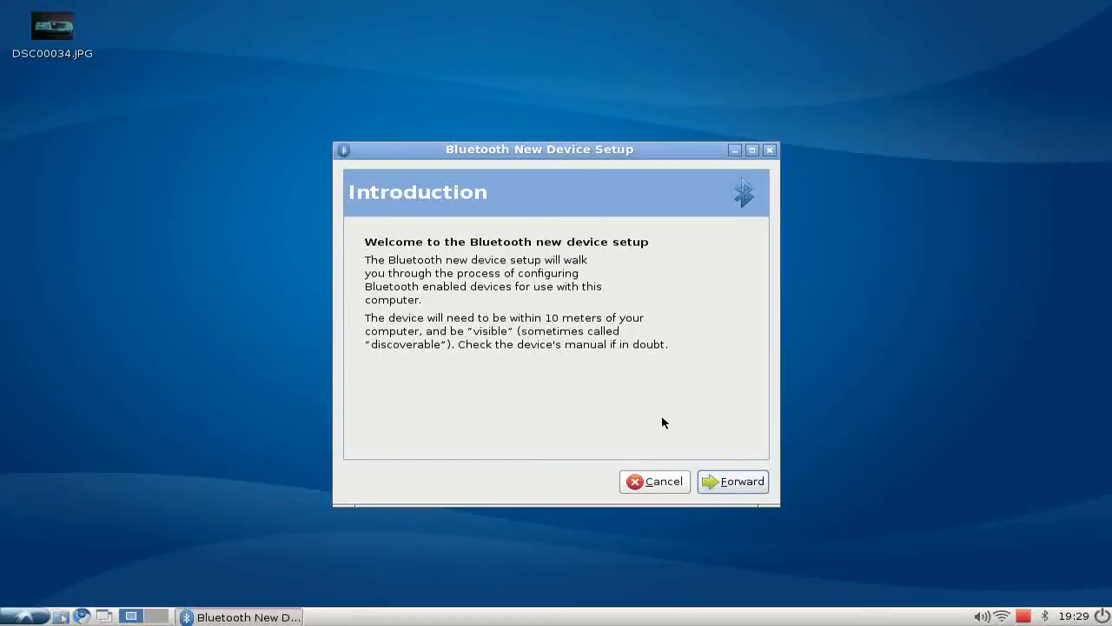
mouse_move(726, 483)
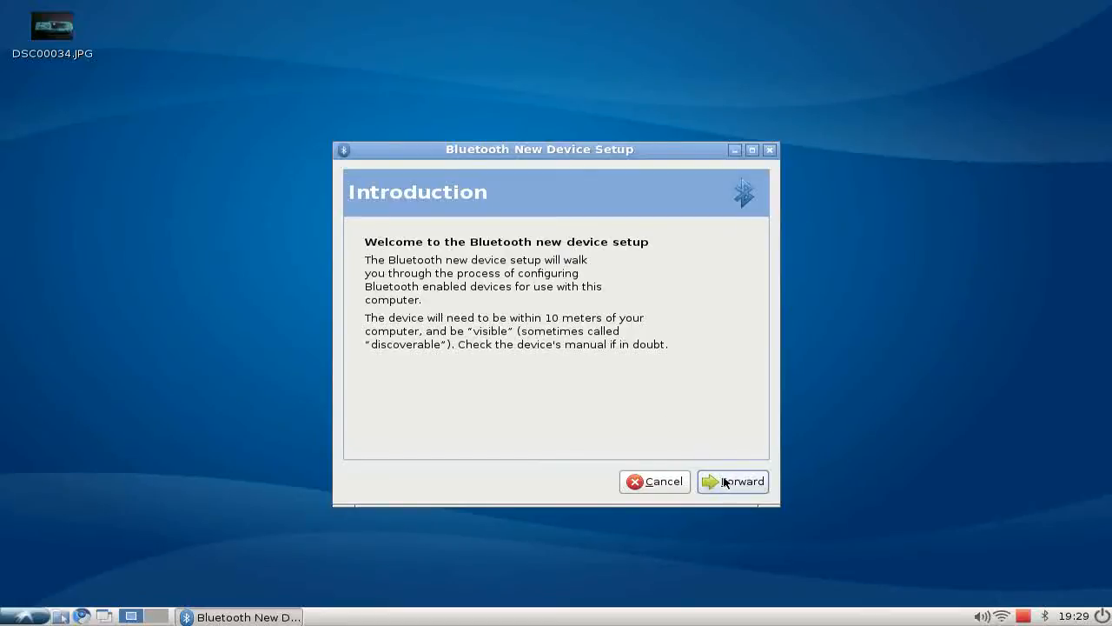
left_click(733, 482)
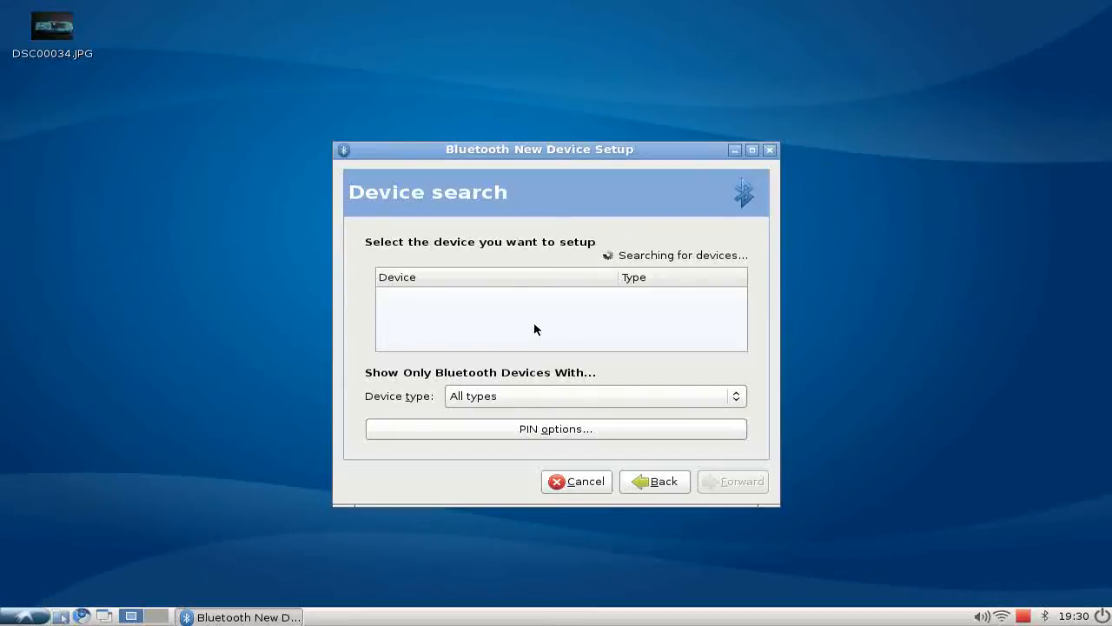
mouse_move(593, 490)
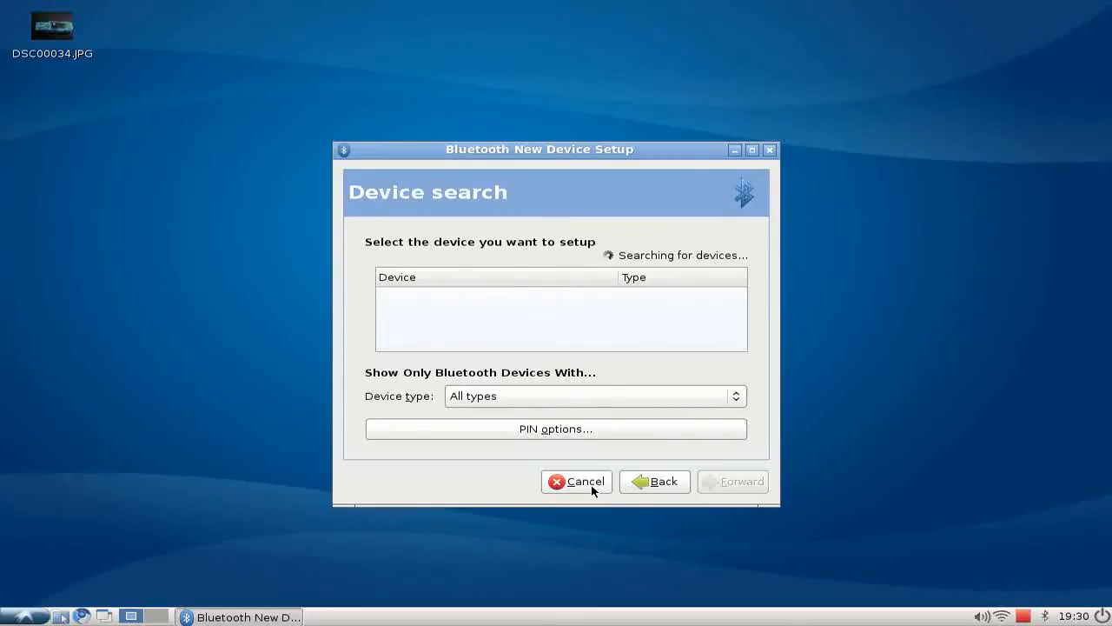
left_click(577, 481)
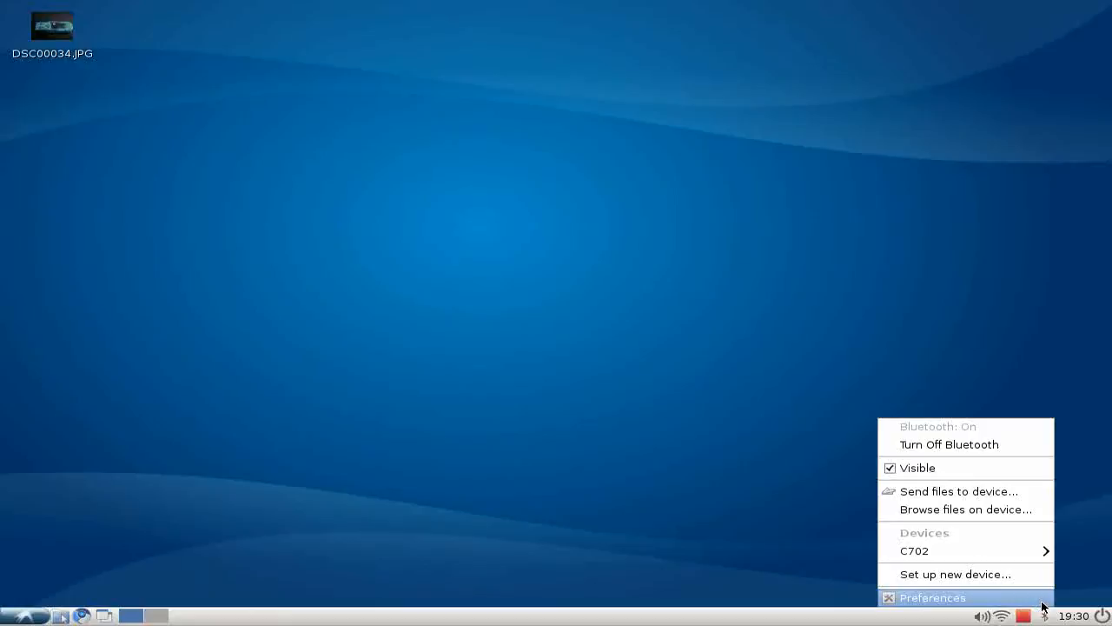
mouse_move(956, 550)
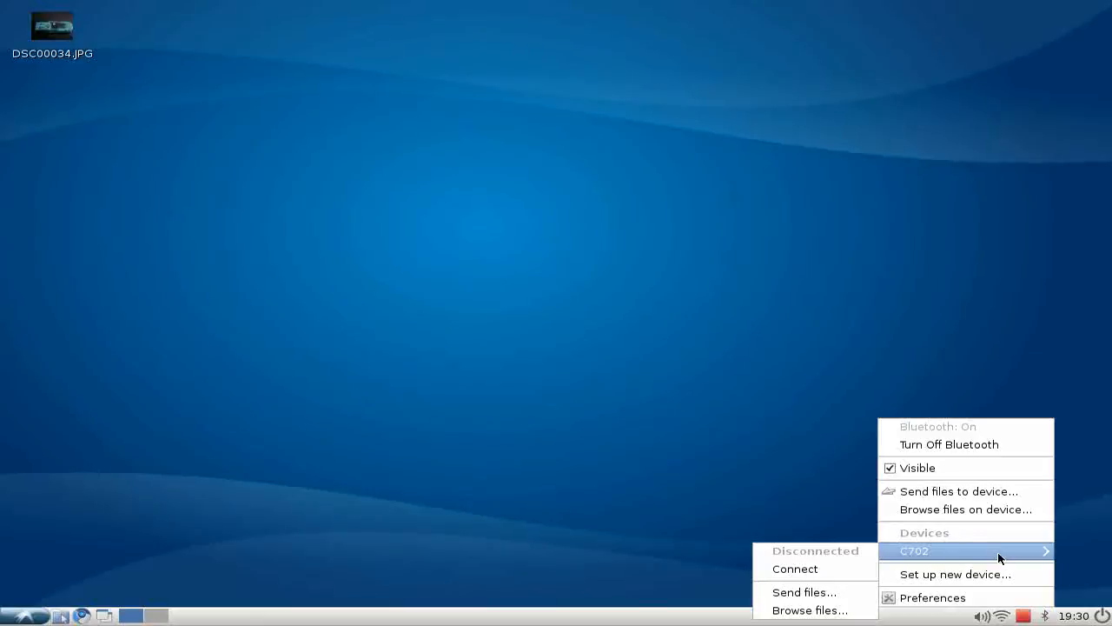
mouse_move(956, 491)
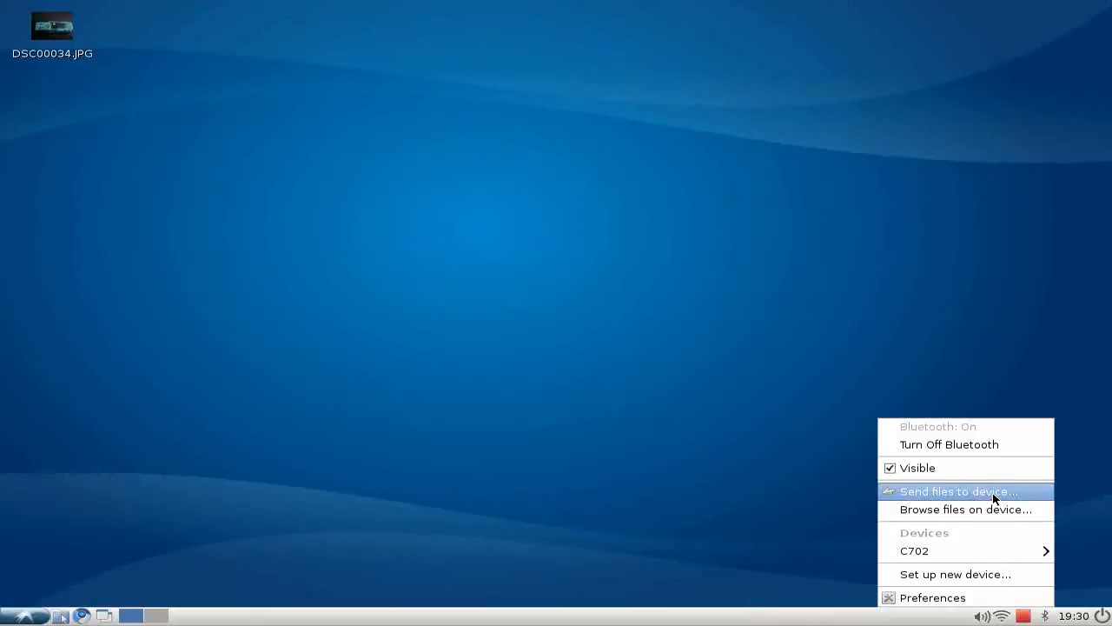
mouse_move(914, 550)
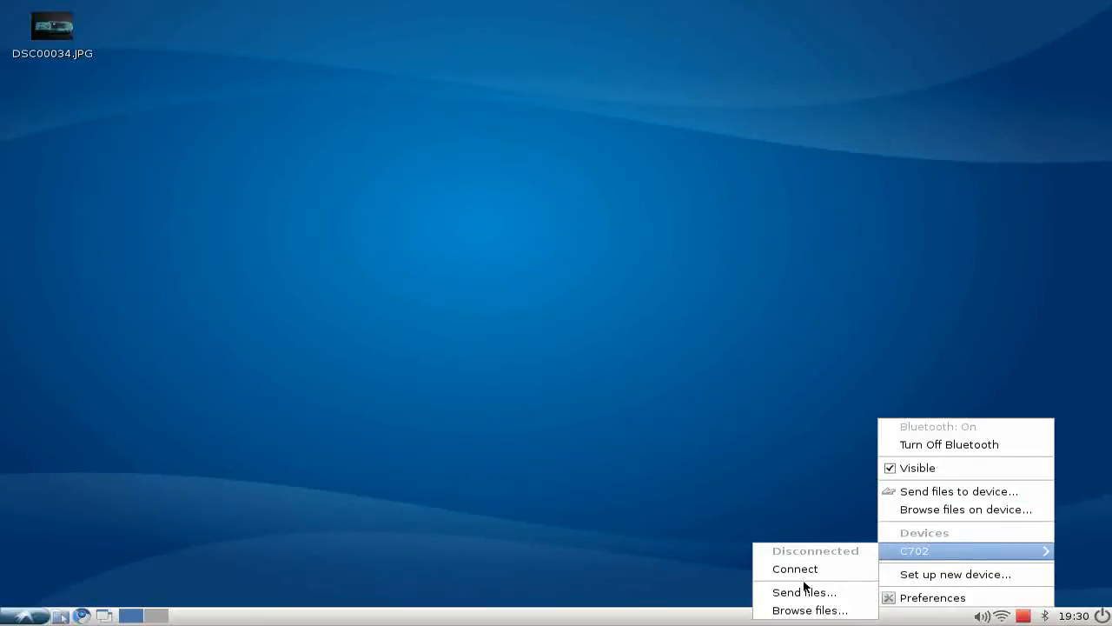
Step: Send DSC00034.JPG from the Desktop folder to the C702 phone
left_click(803, 591)
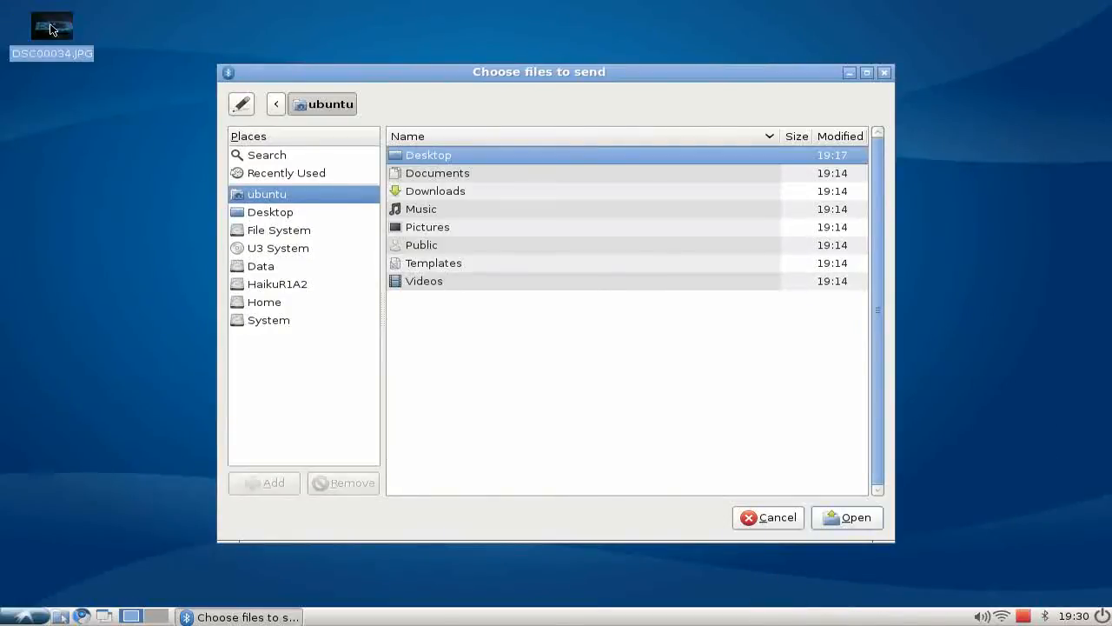
double_click(427, 155)
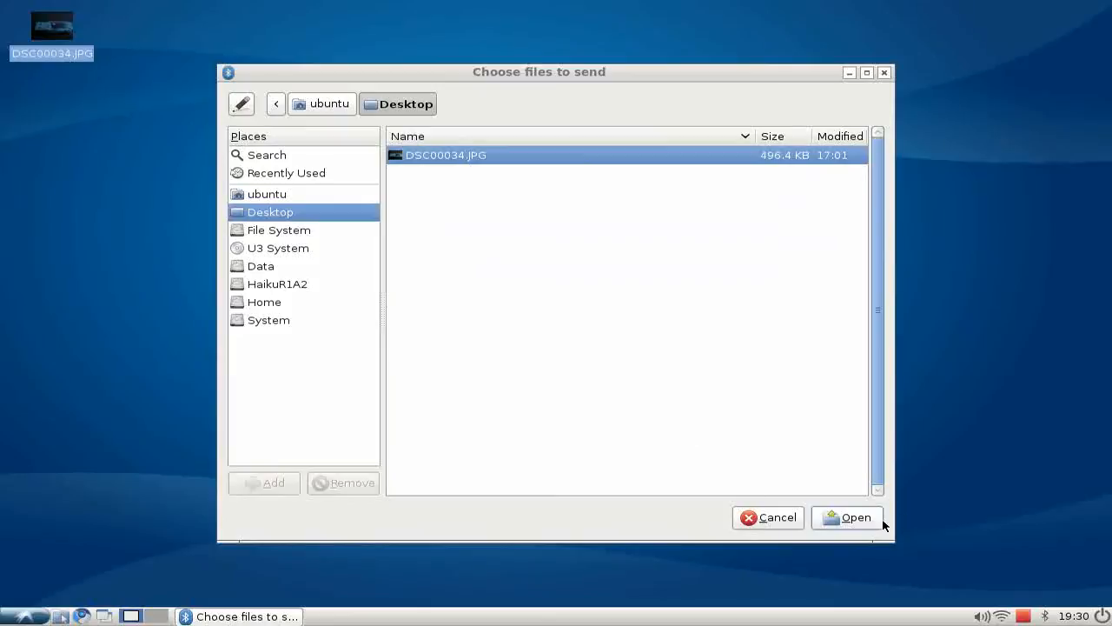
left_click(847, 517)
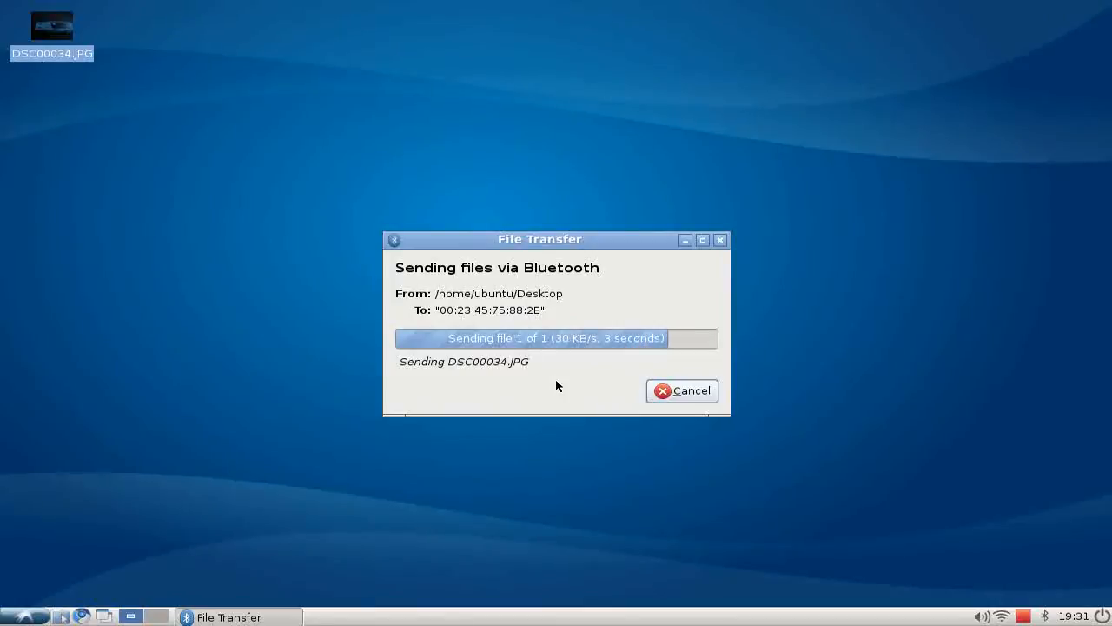
left_click(681, 391)
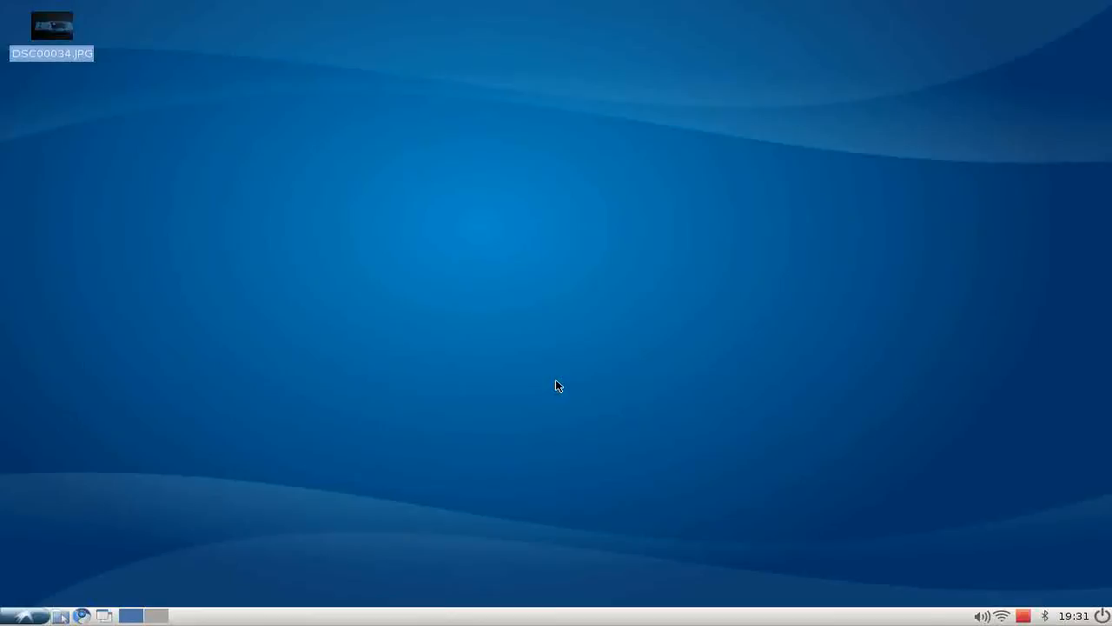
mouse_move(633, 397)
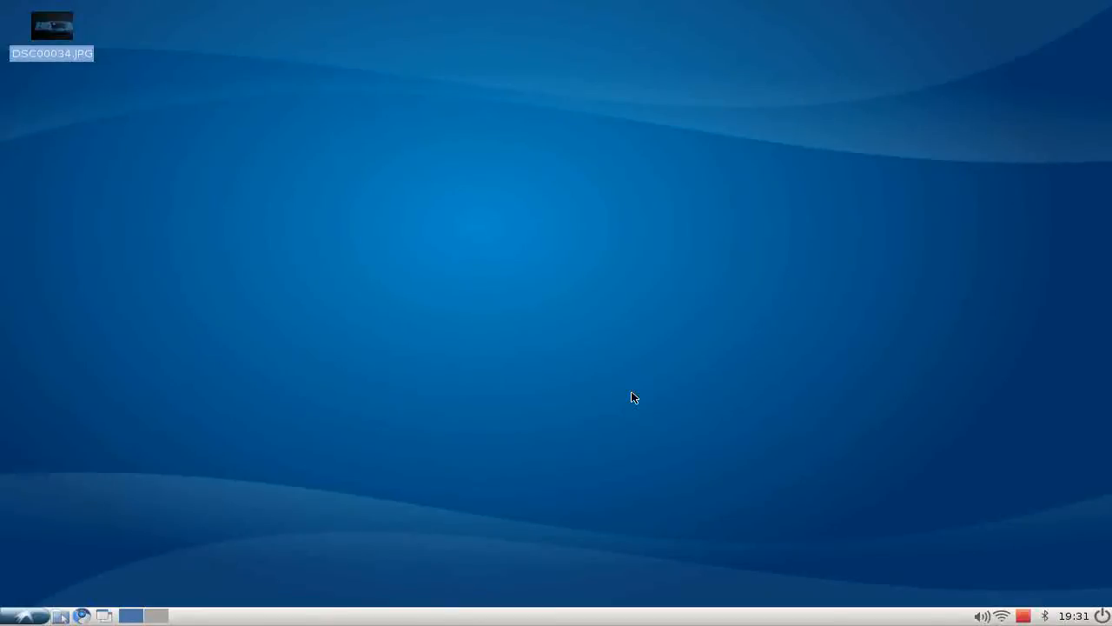
mouse_move(1043, 616)
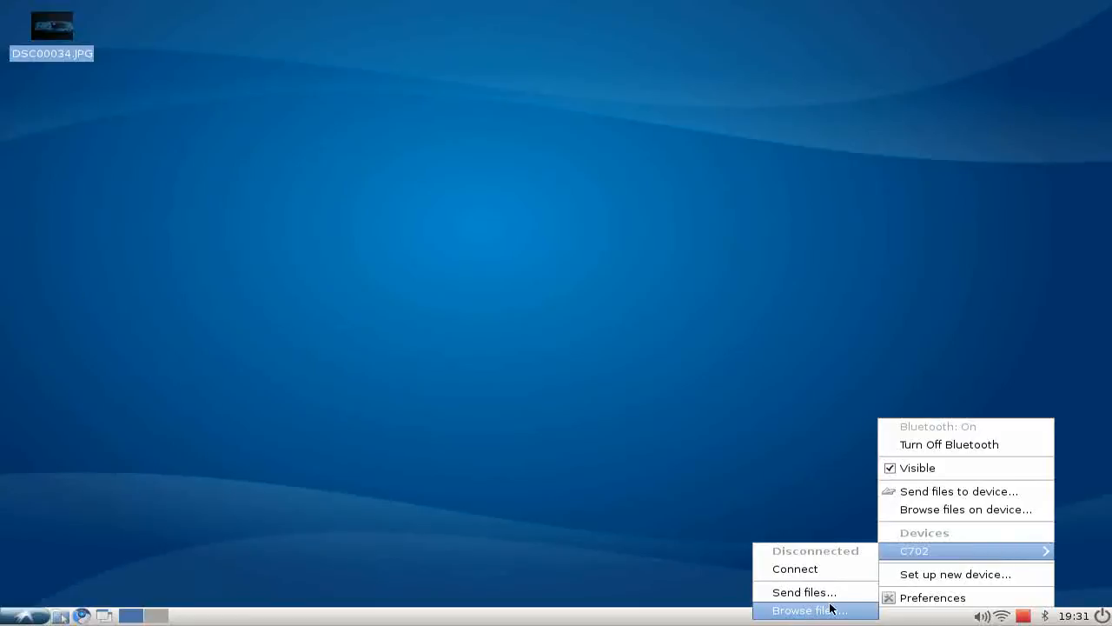
mouse_move(999, 549)
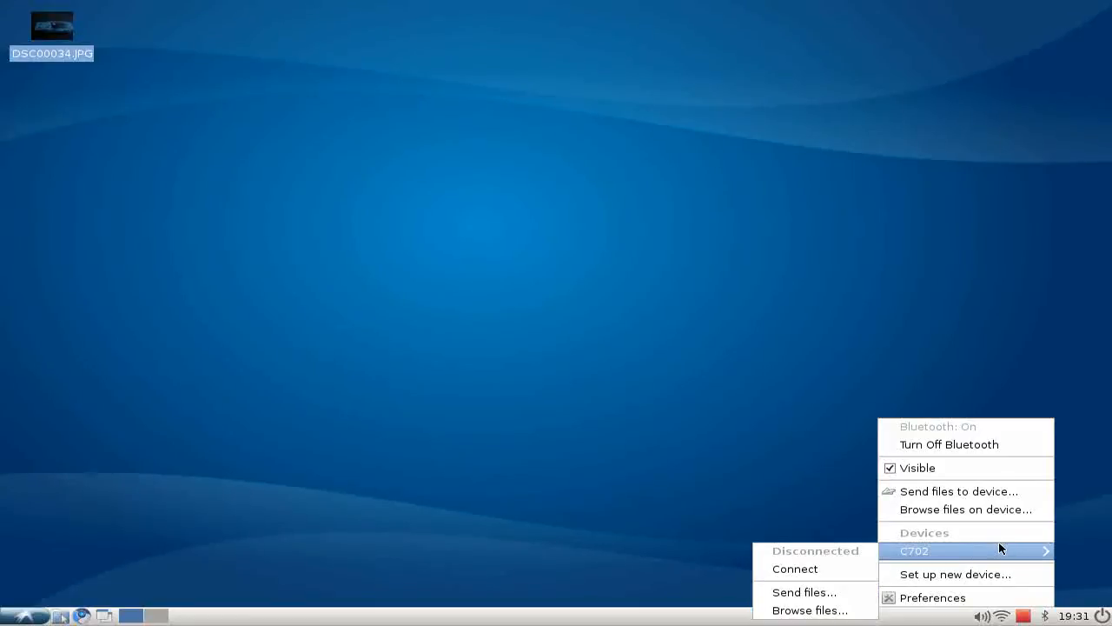
mouse_move(858, 527)
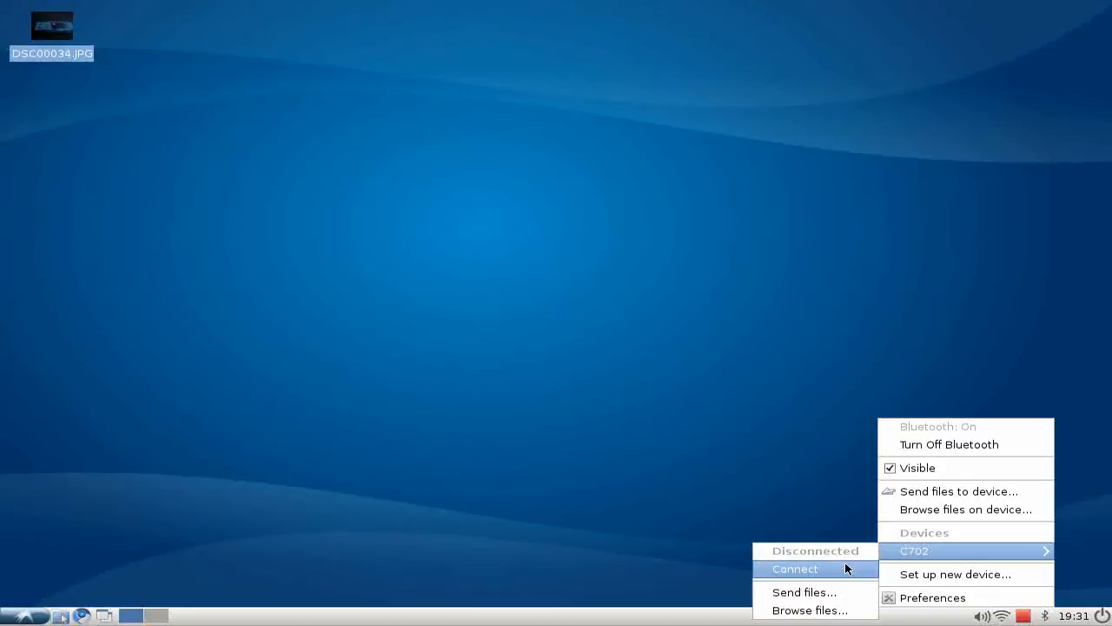
left_click(794, 569)
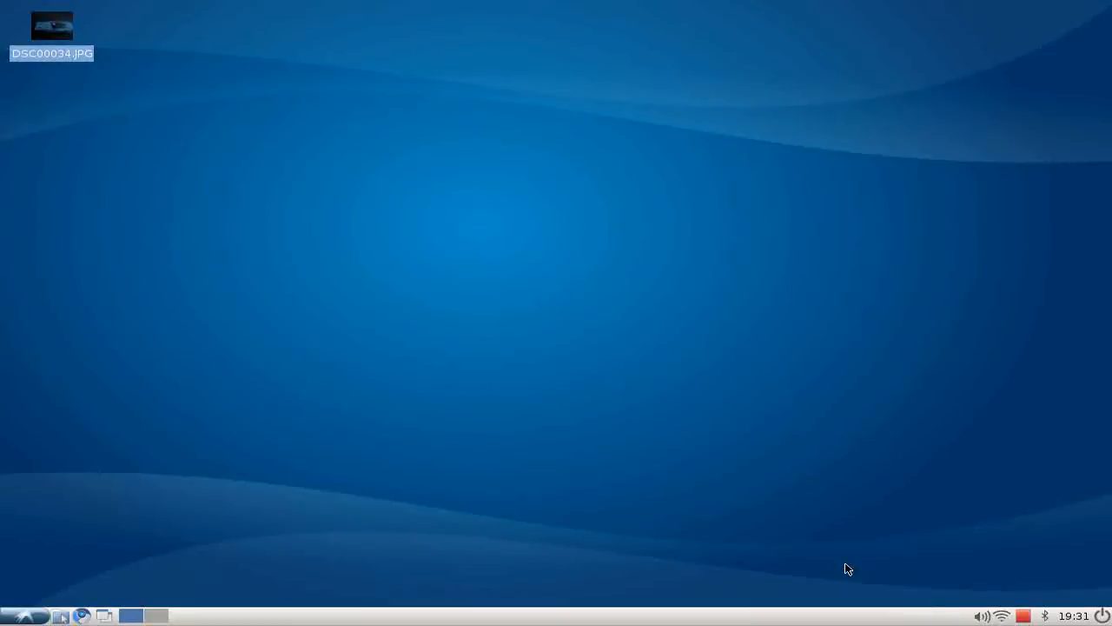
mouse_move(502, 396)
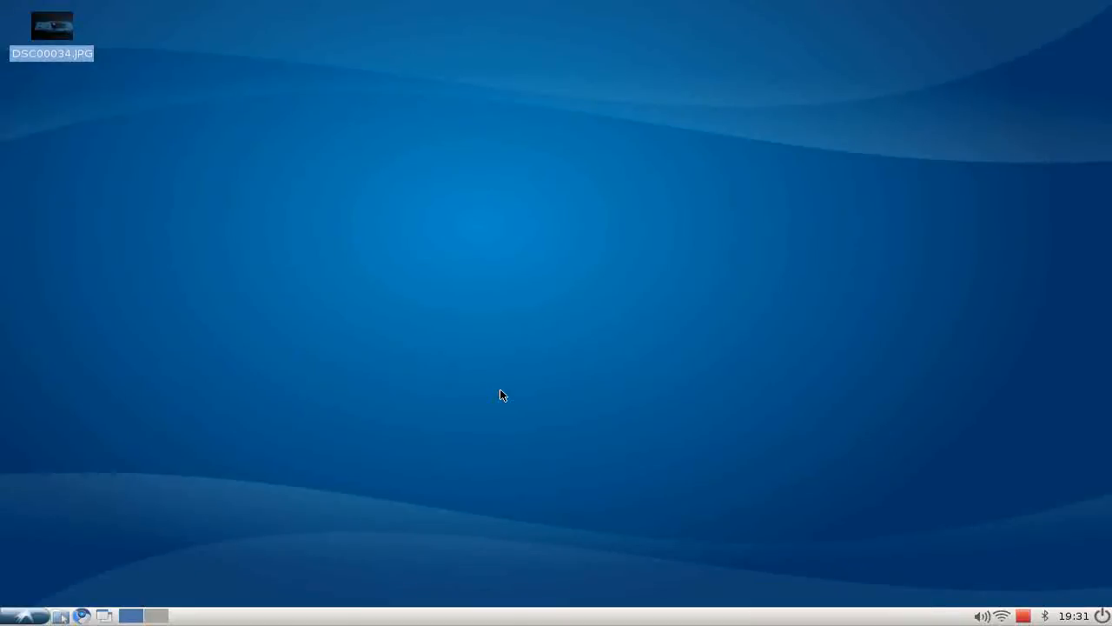
mouse_move(930, 484)
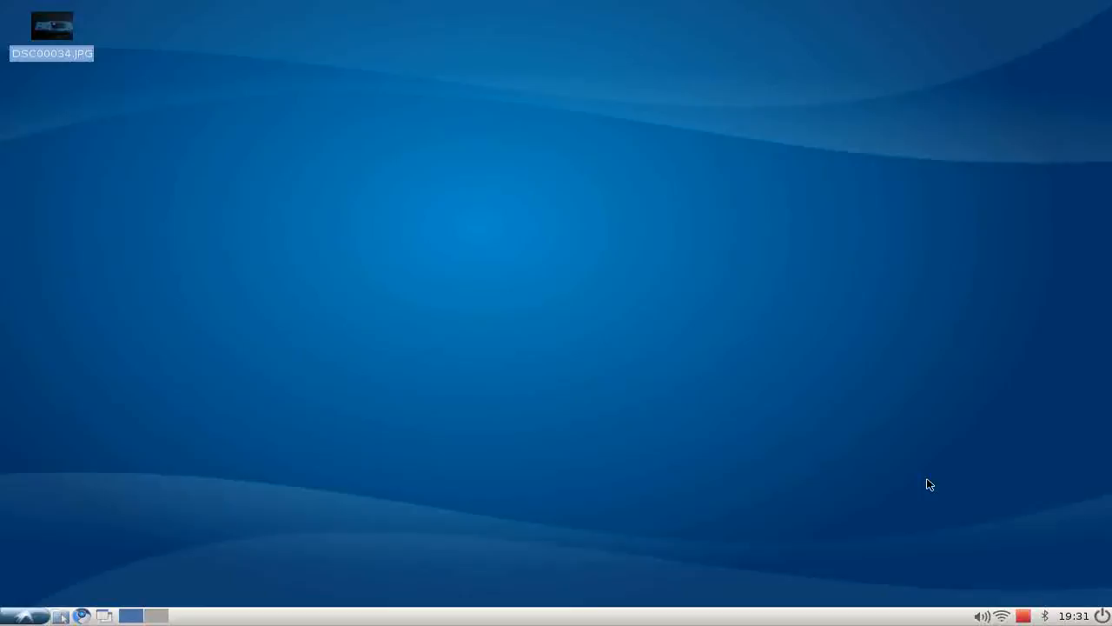
mouse_move(630, 493)
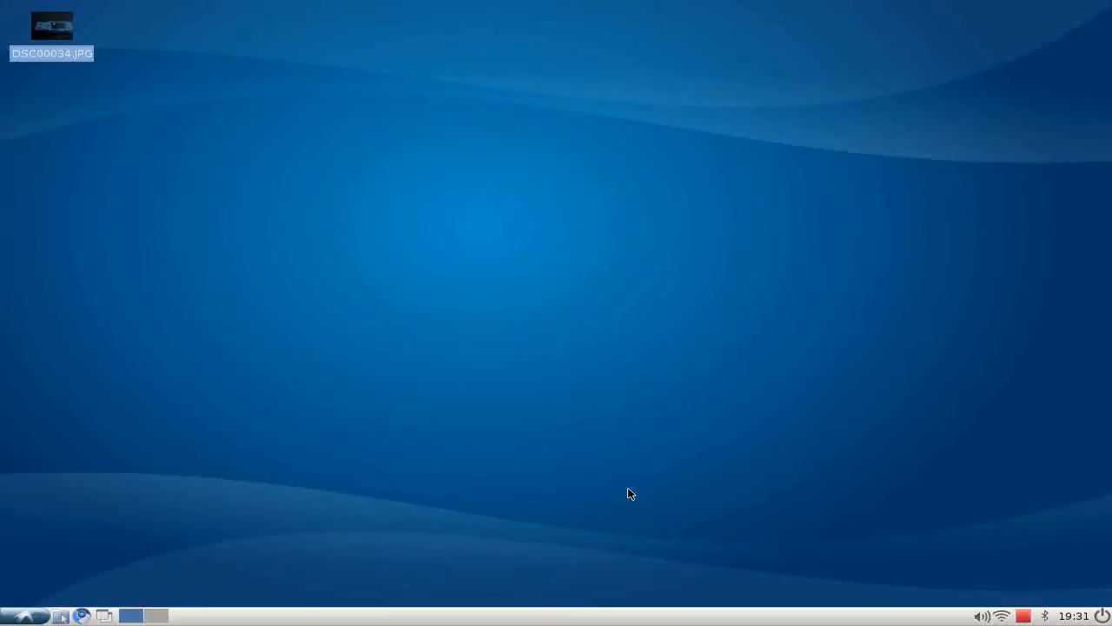
mouse_move(131, 568)
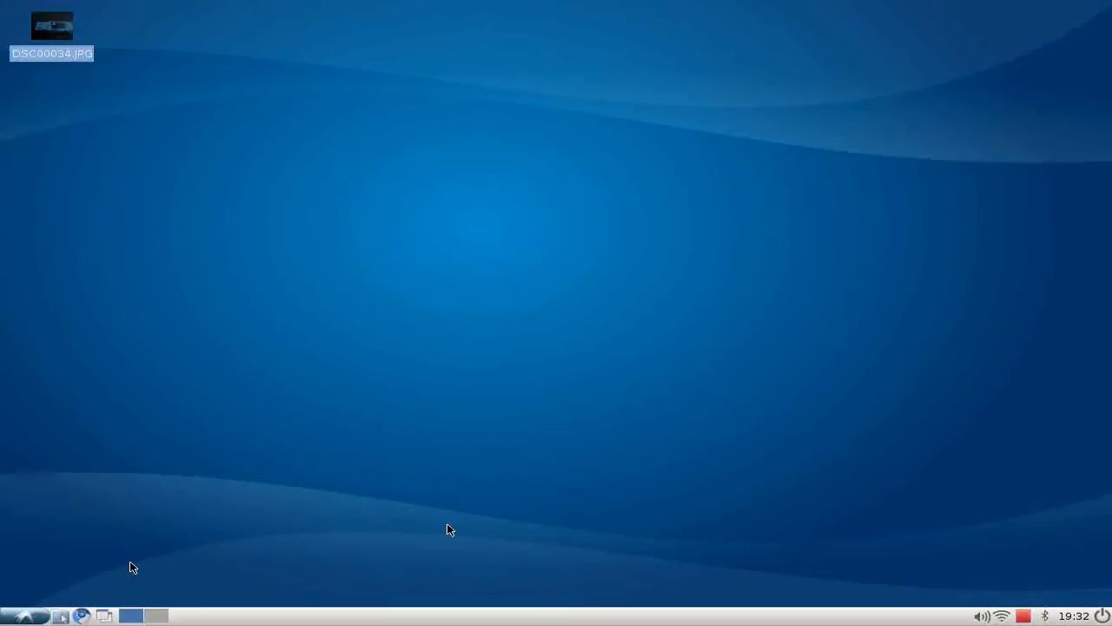
Step: Launch GNOME MPlayer and open the shared folder on the Data drive in PCManFM
left_click(11, 616)
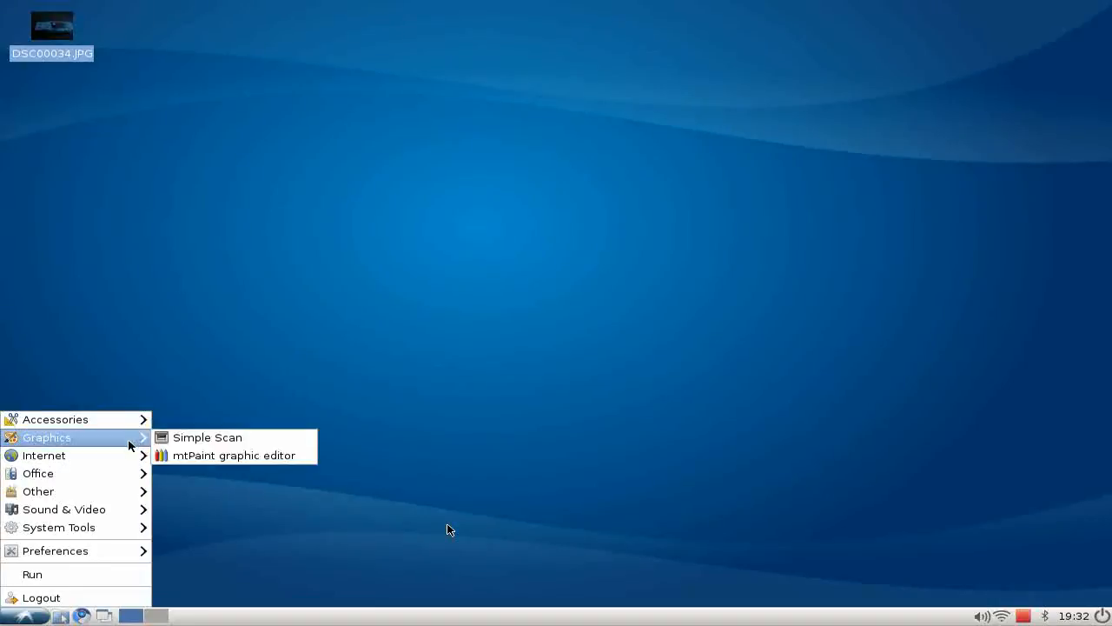
mouse_move(74, 491)
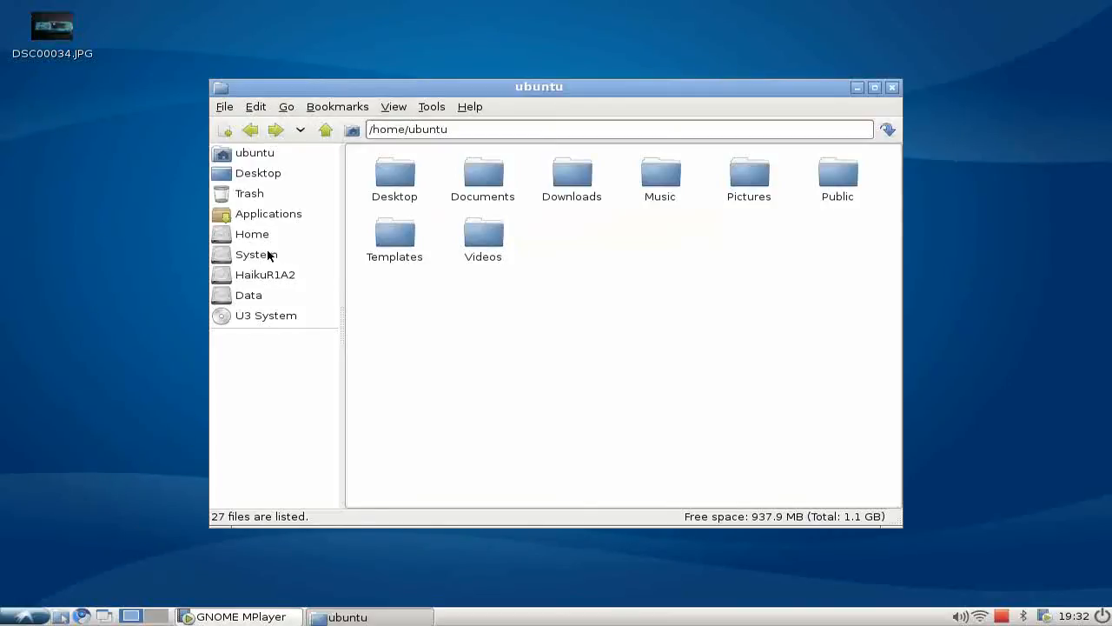
left_click(249, 294)
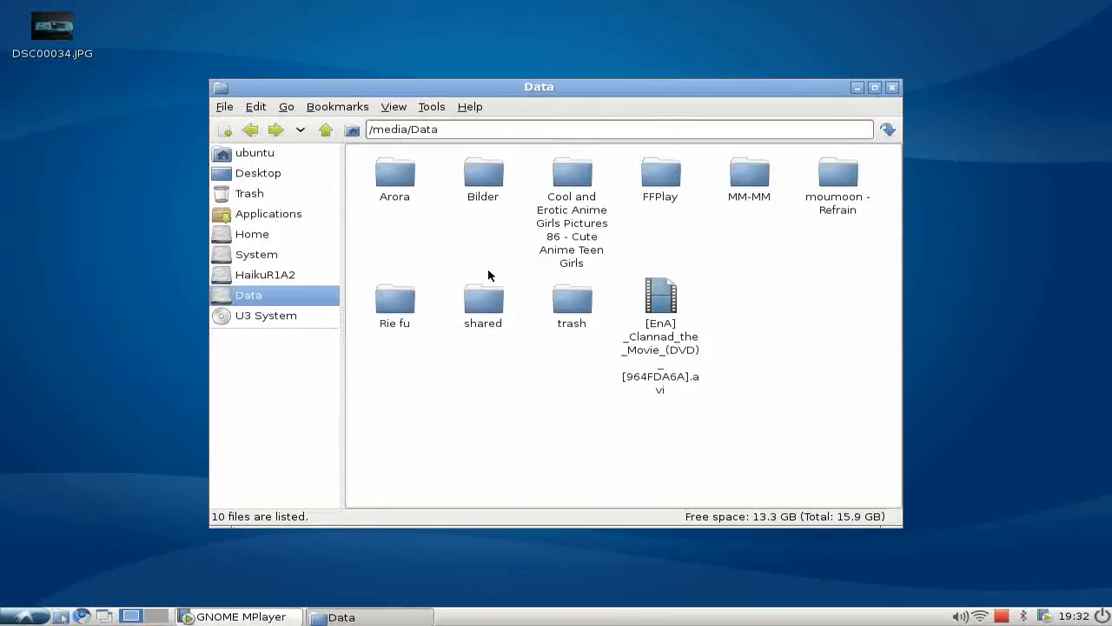
double_click(482, 295)
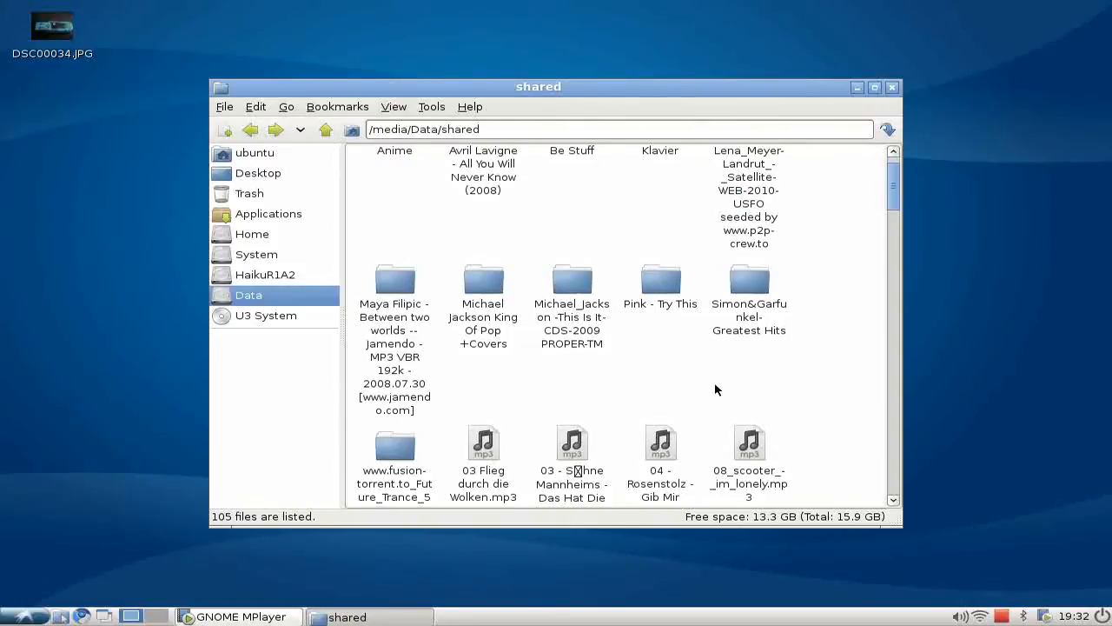
left_click_drag(538, 86, 580, 125)
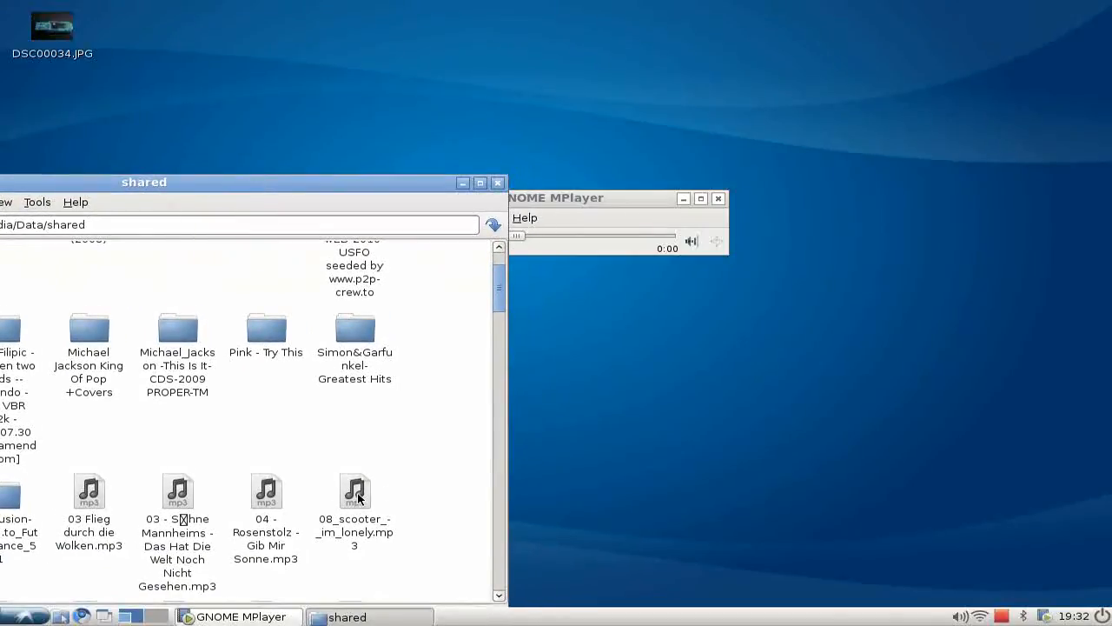
Step: Play 08_scooter_-_im_lonely.mp3 in GNOME MPlayer, then pause and resume it
double_click(354, 491)
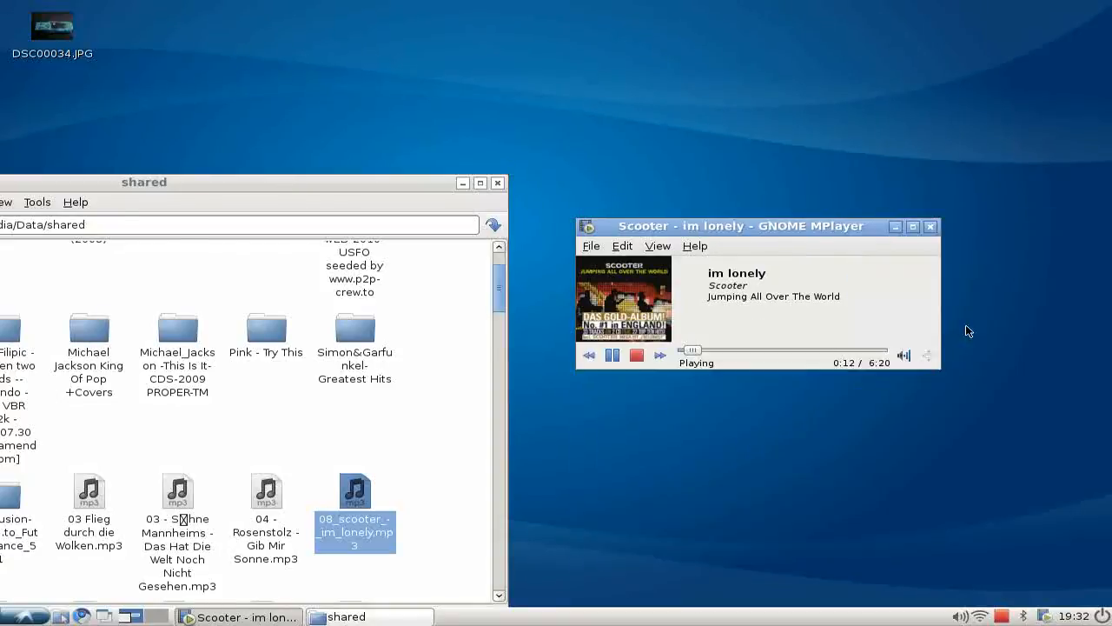
left_click_drag(741, 226, 405, 141)
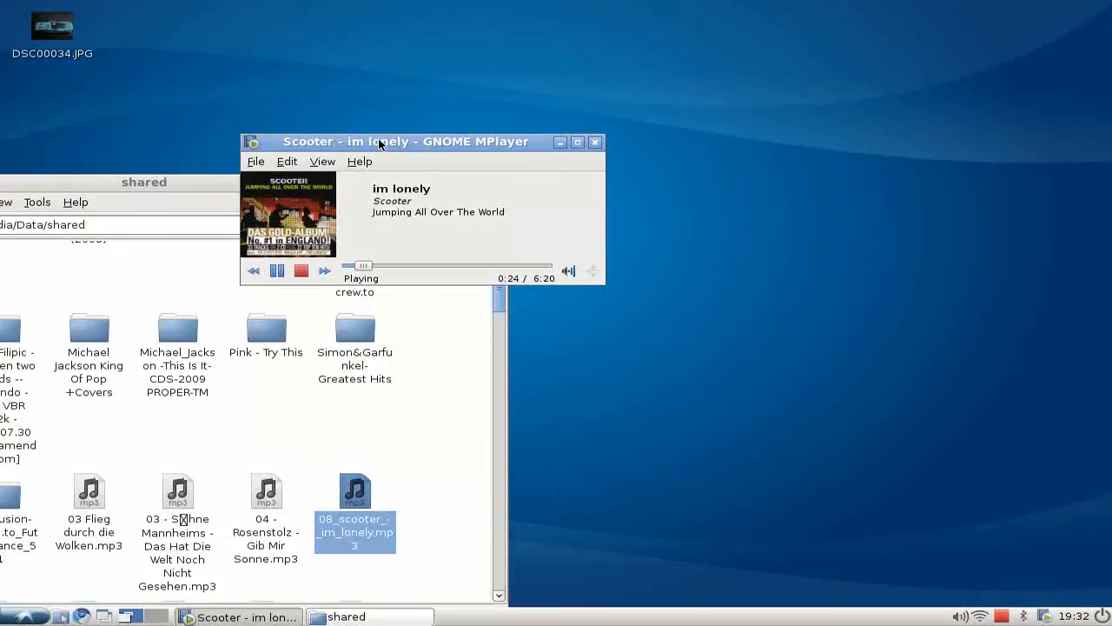
mouse_move(371, 199)
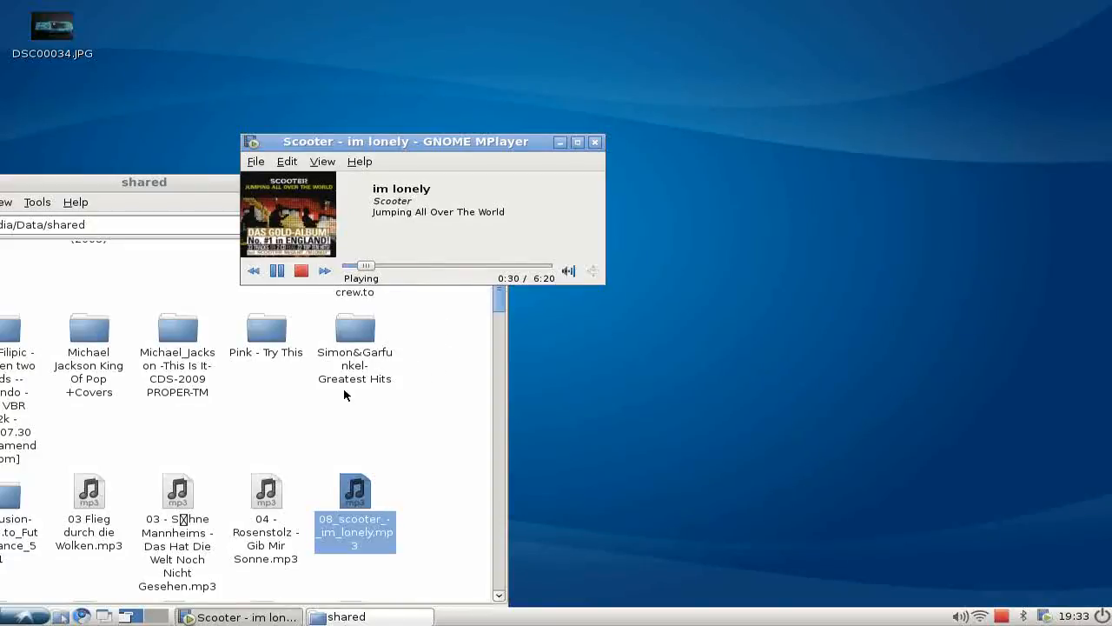
mouse_move(475, 442)
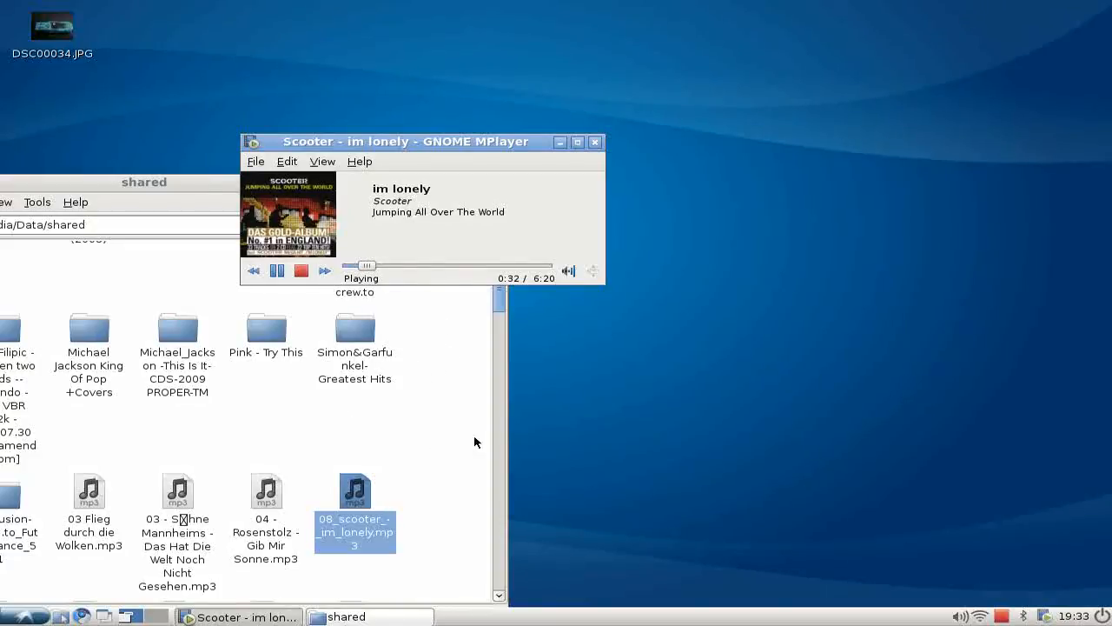
mouse_move(651, 435)
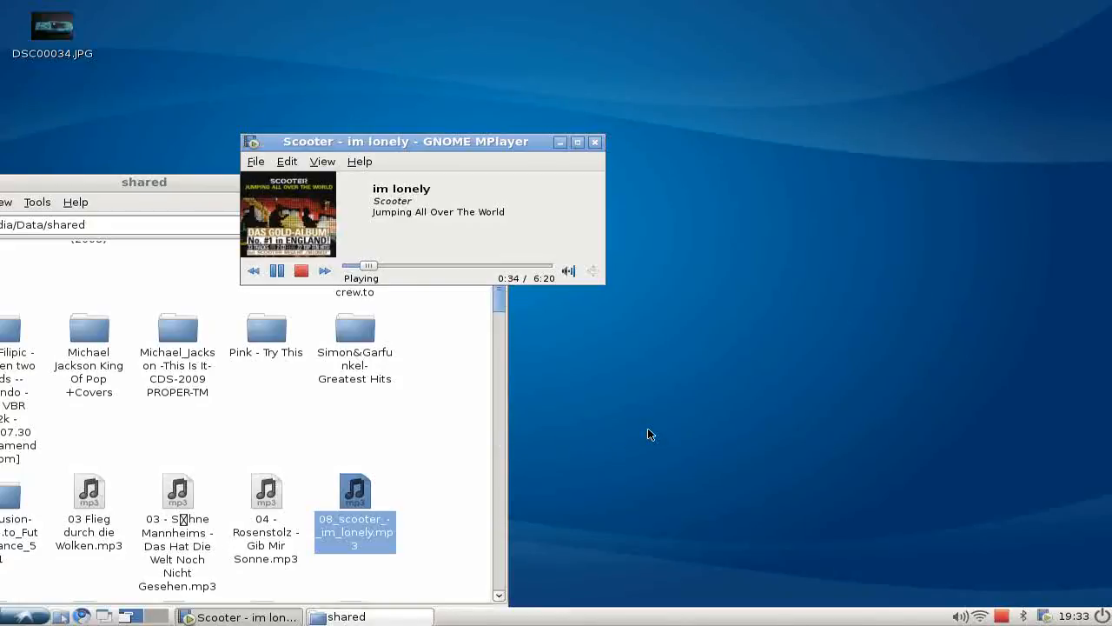
mouse_move(632, 231)
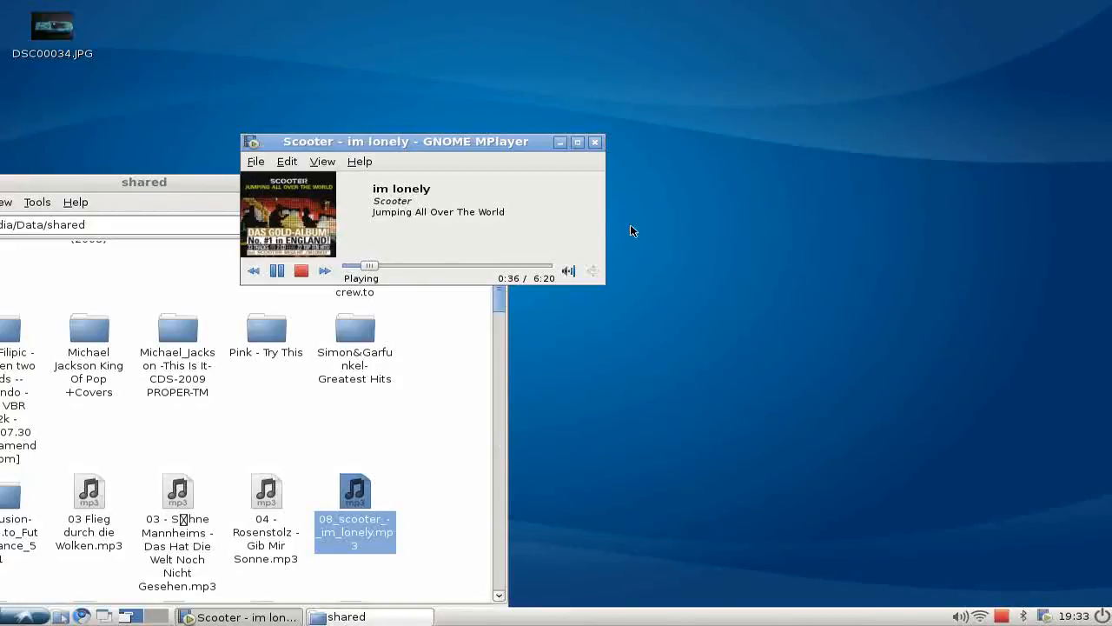
mouse_move(380, 231)
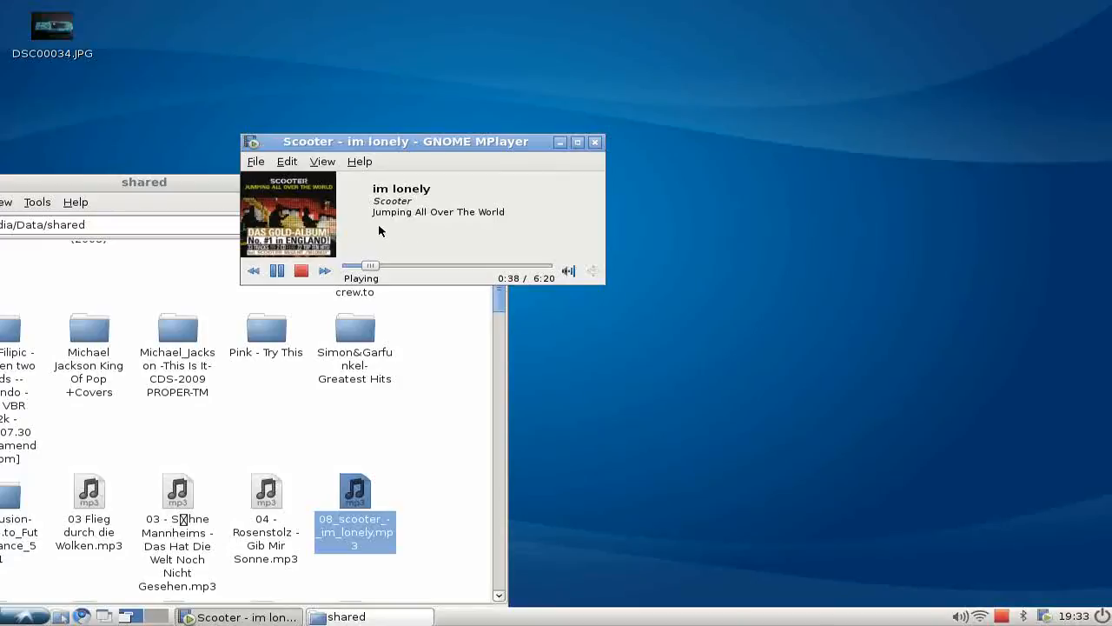
mouse_move(277, 270)
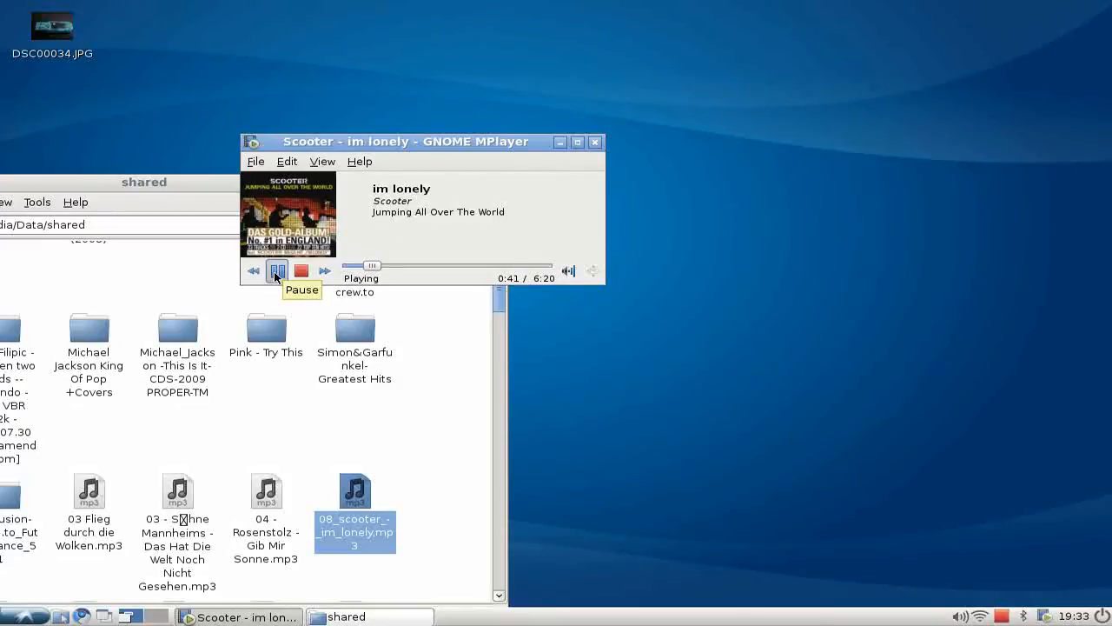
mouse_move(274, 316)
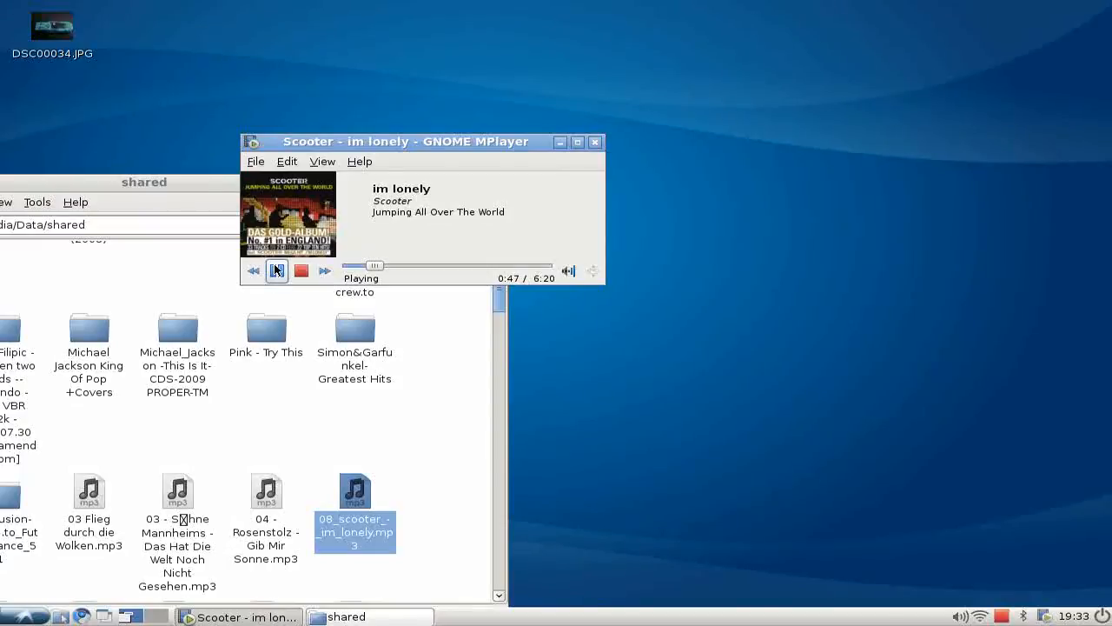
left_click(277, 271)
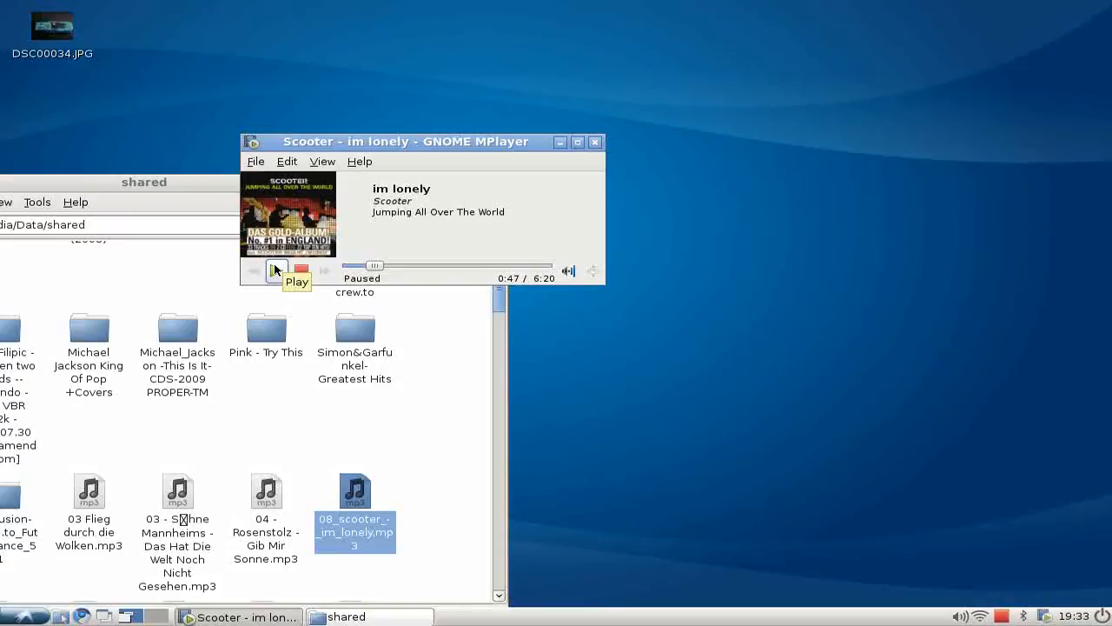
left_click(276, 271)
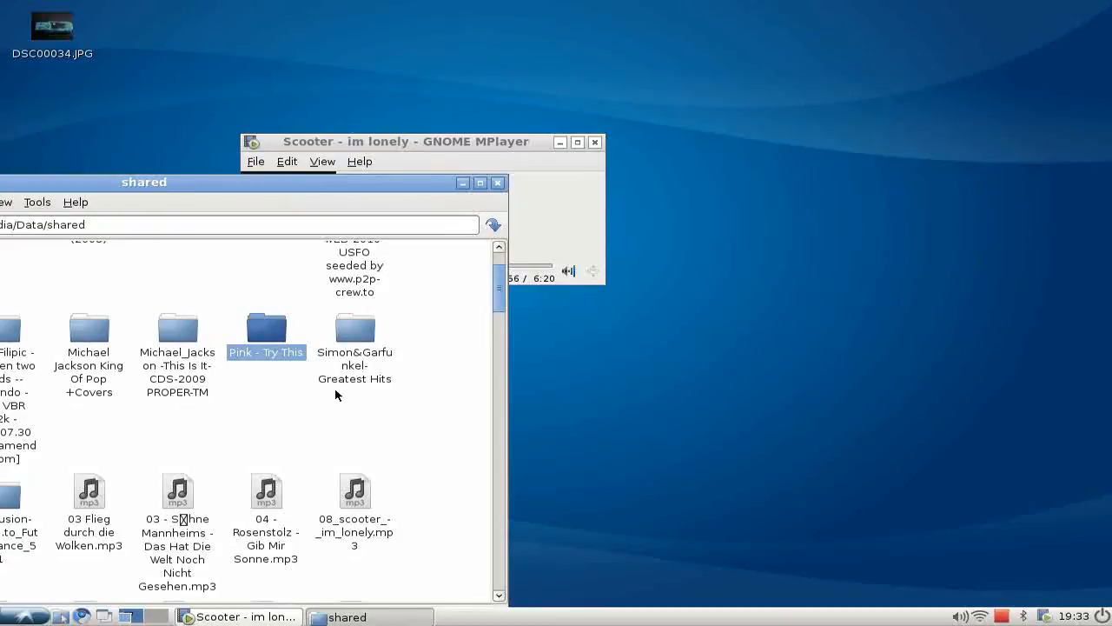
mouse_move(546, 395)
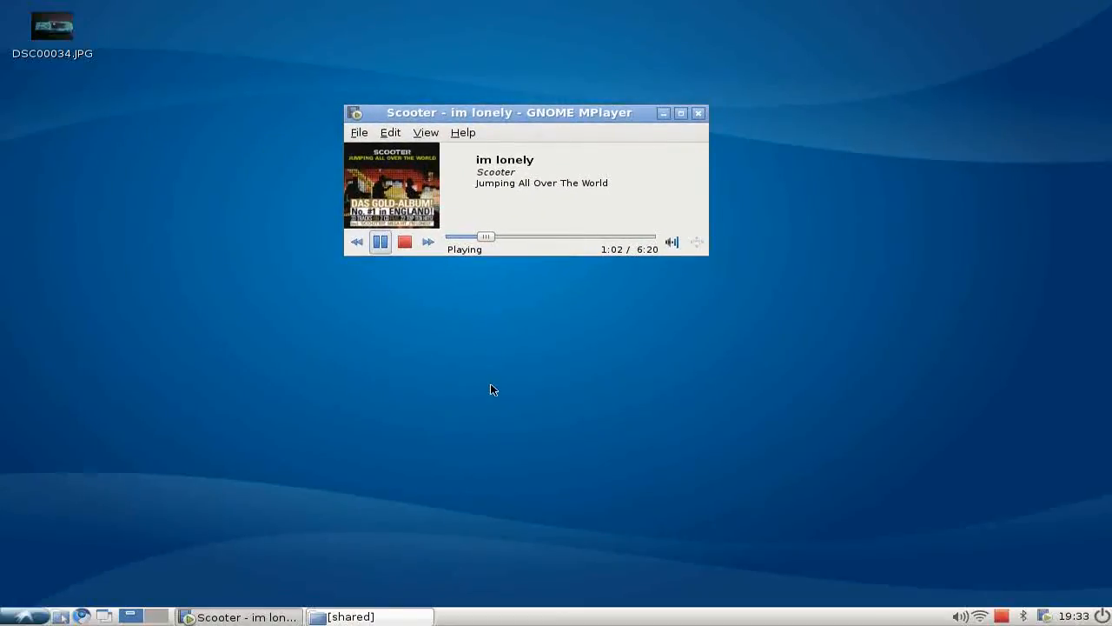
mouse_move(485, 455)
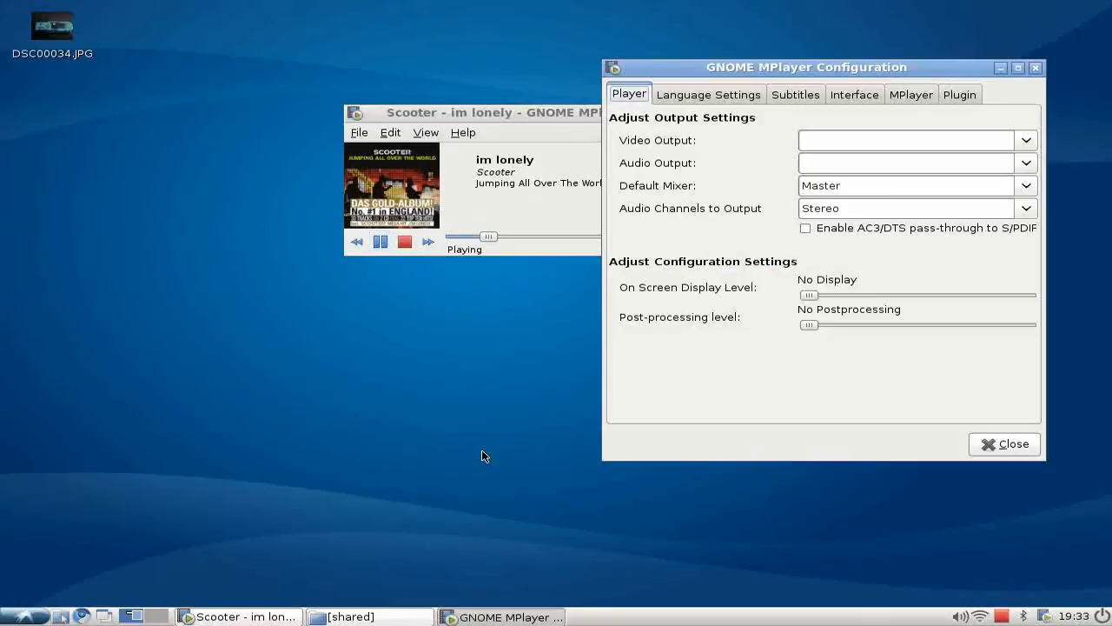
mouse_move(603, 427)
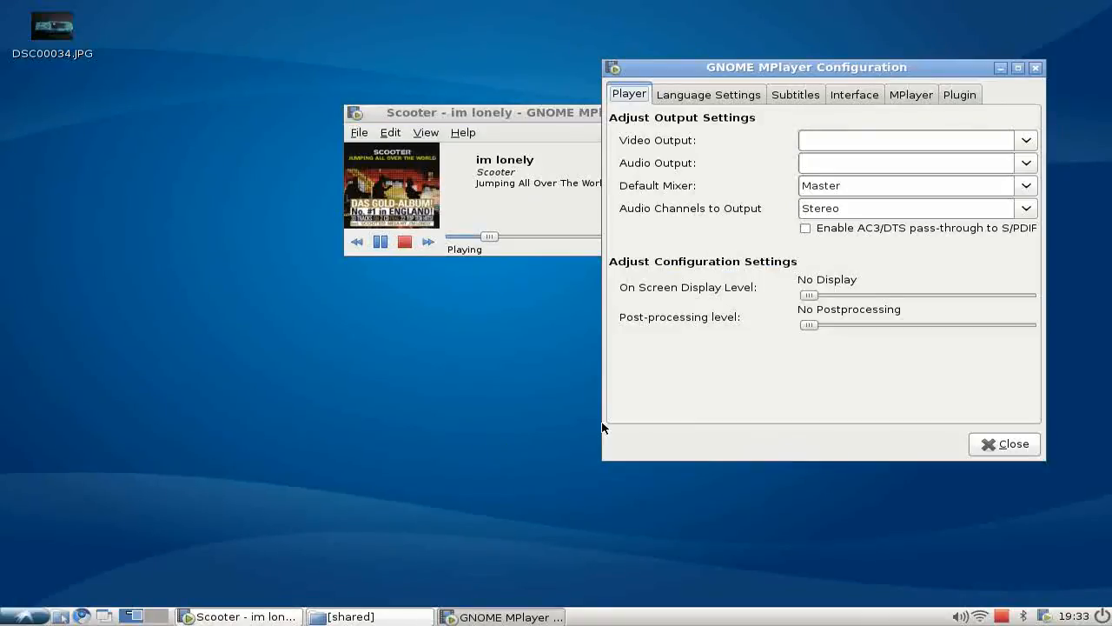
Step: Open and close the MPlayer preferences, then stop playback and close the player
left_click(380, 241)
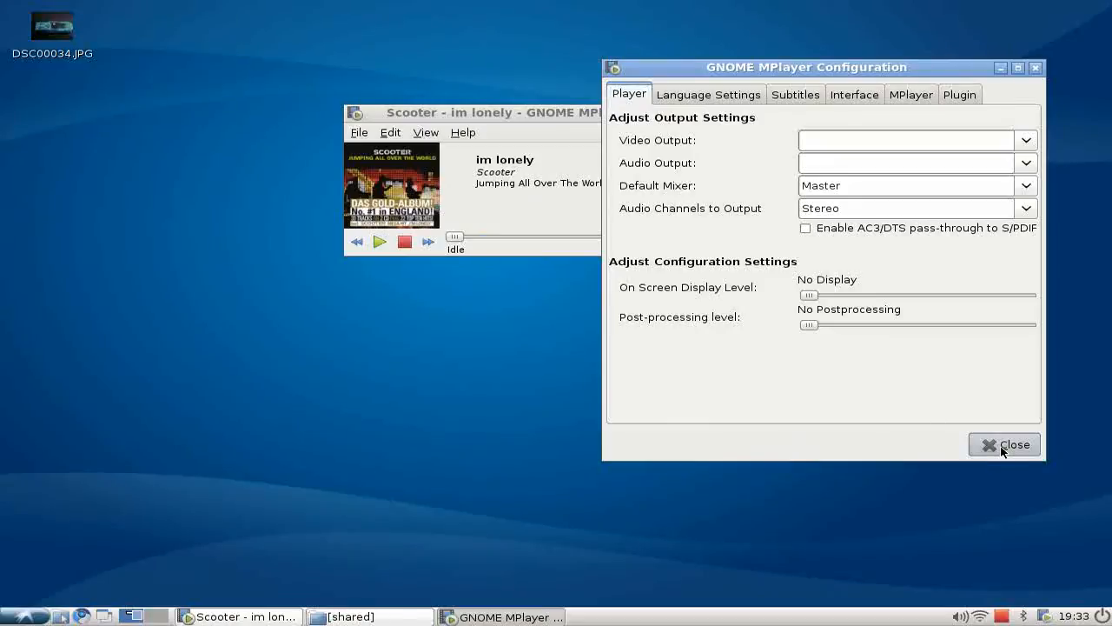
left_click(1004, 444)
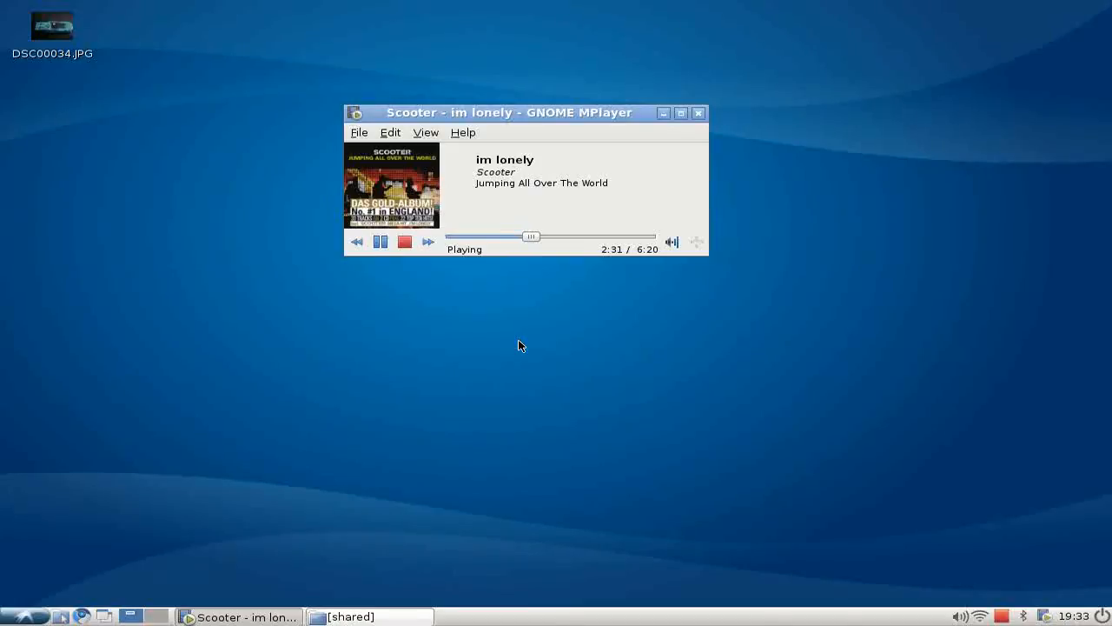
mouse_move(484, 220)
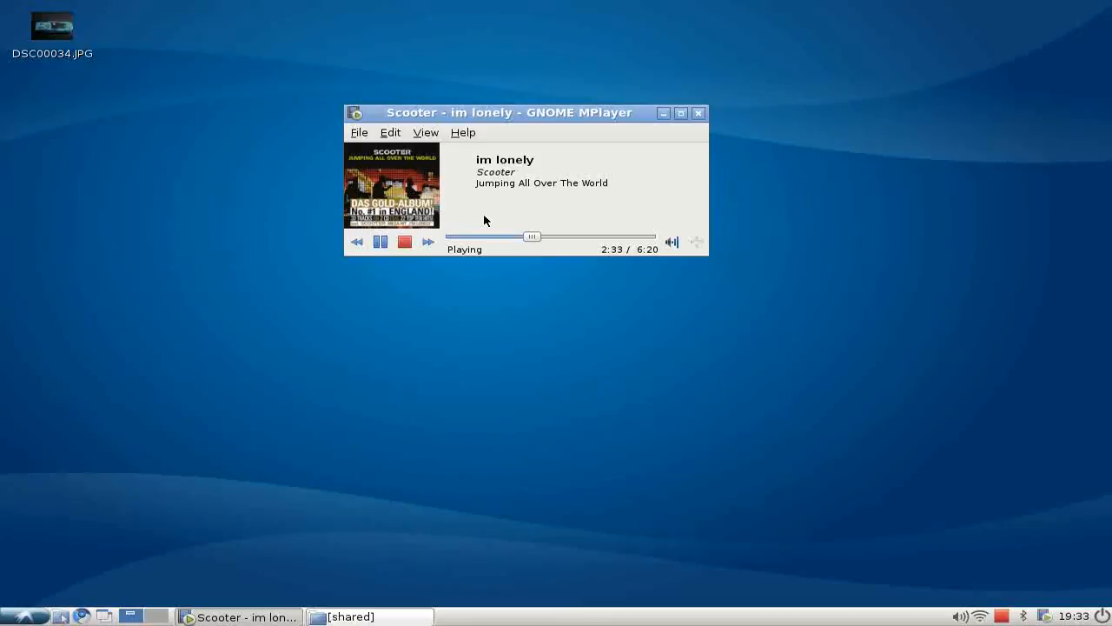
mouse_move(404, 241)
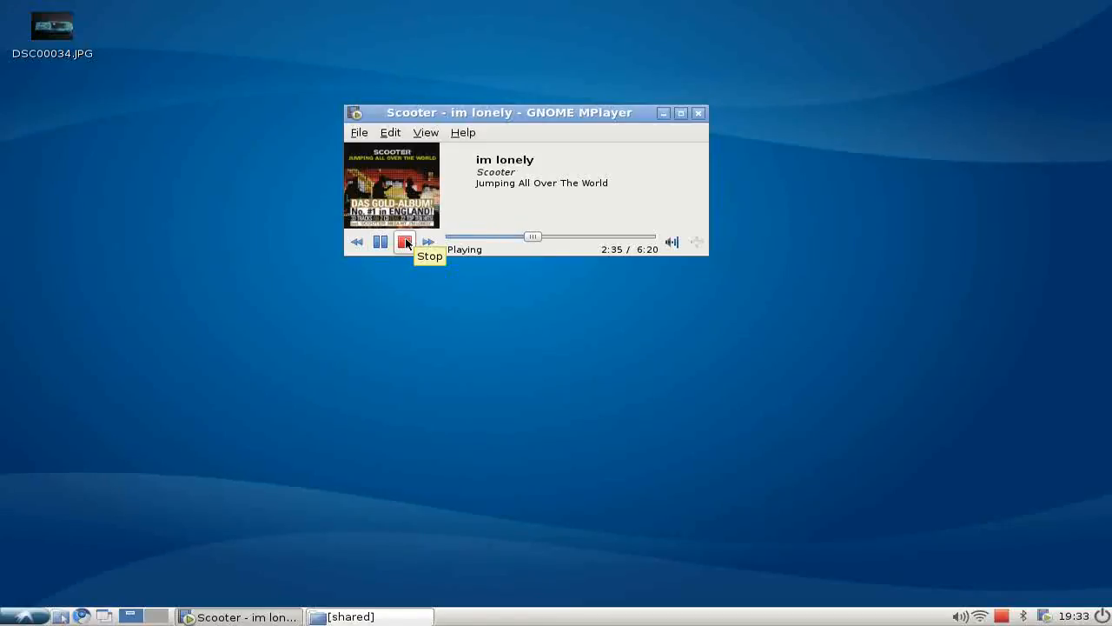
left_click(404, 241)
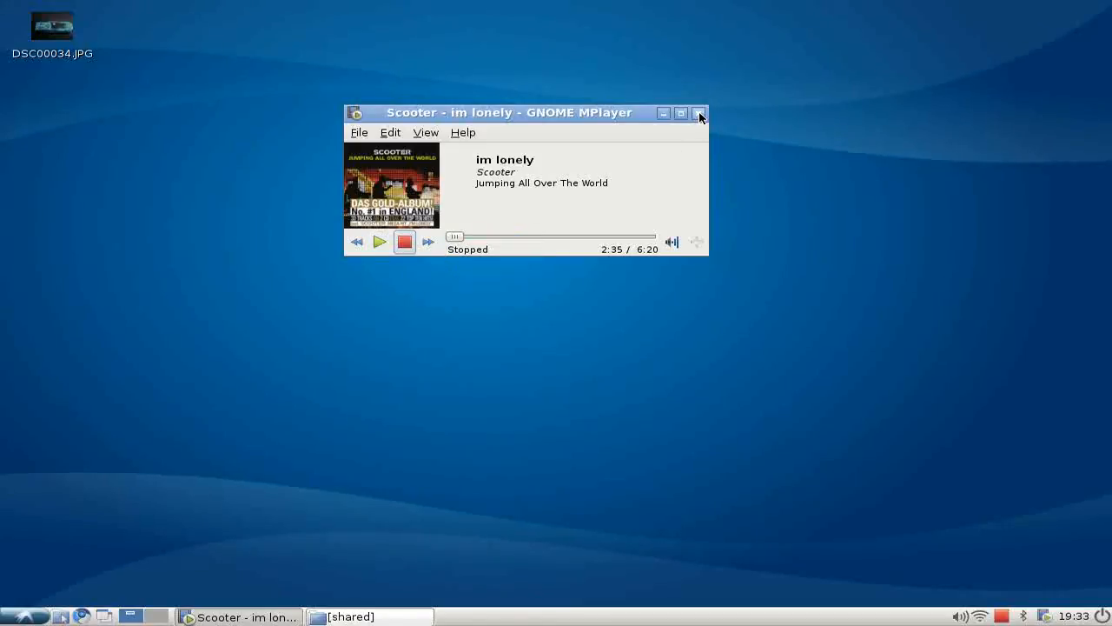
left_click(700, 113)
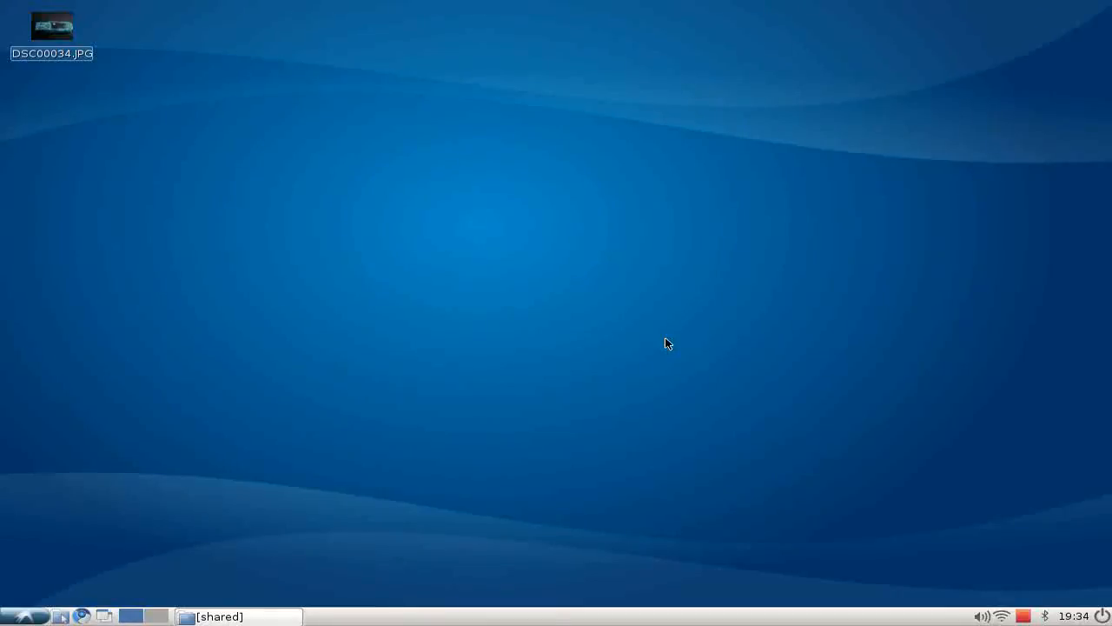
mouse_move(1086, 587)
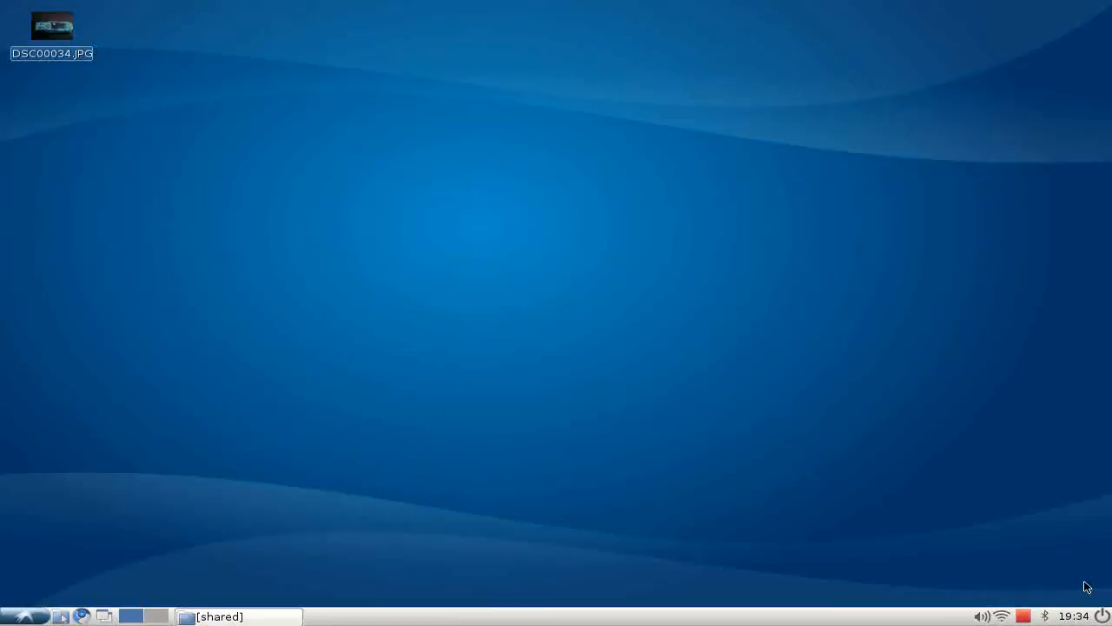
mouse_move(1042, 617)
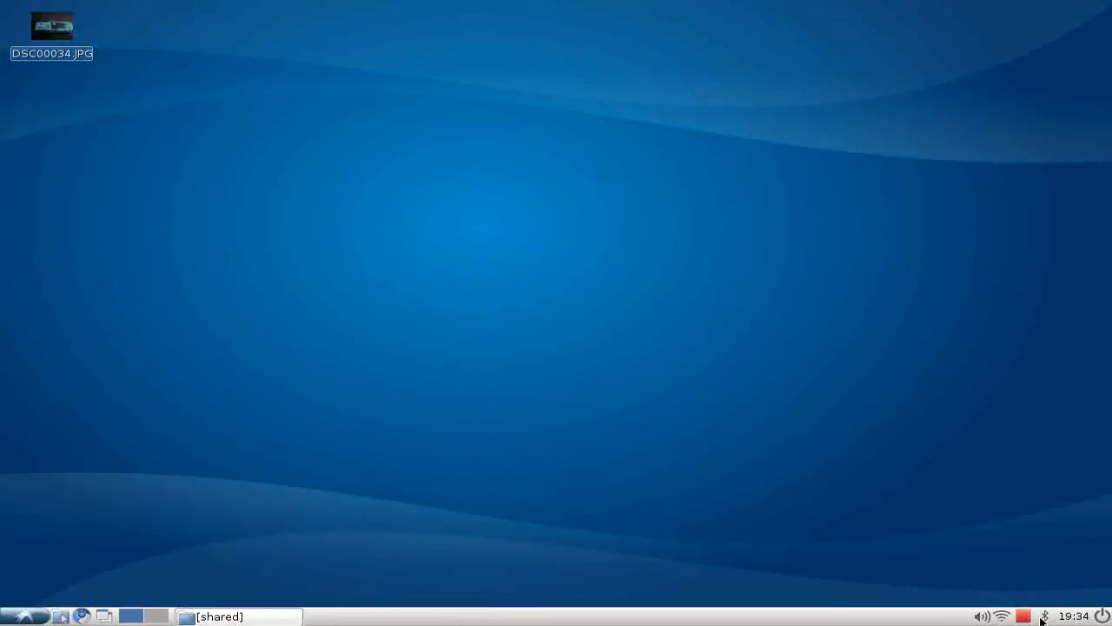
mouse_move(970, 537)
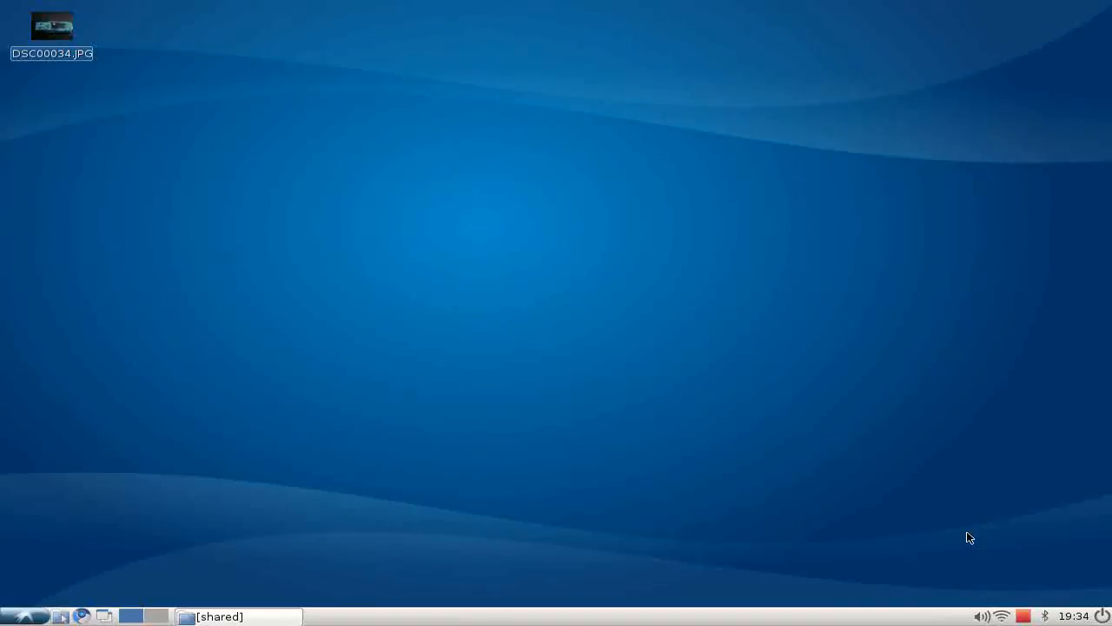
mouse_move(858, 479)
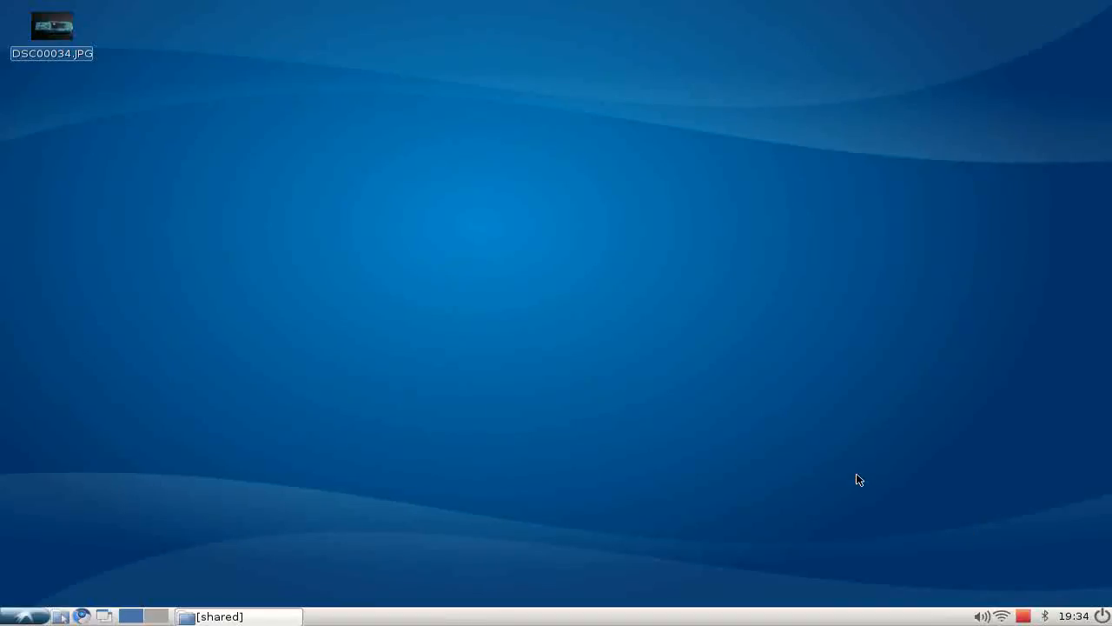
mouse_move(238, 522)
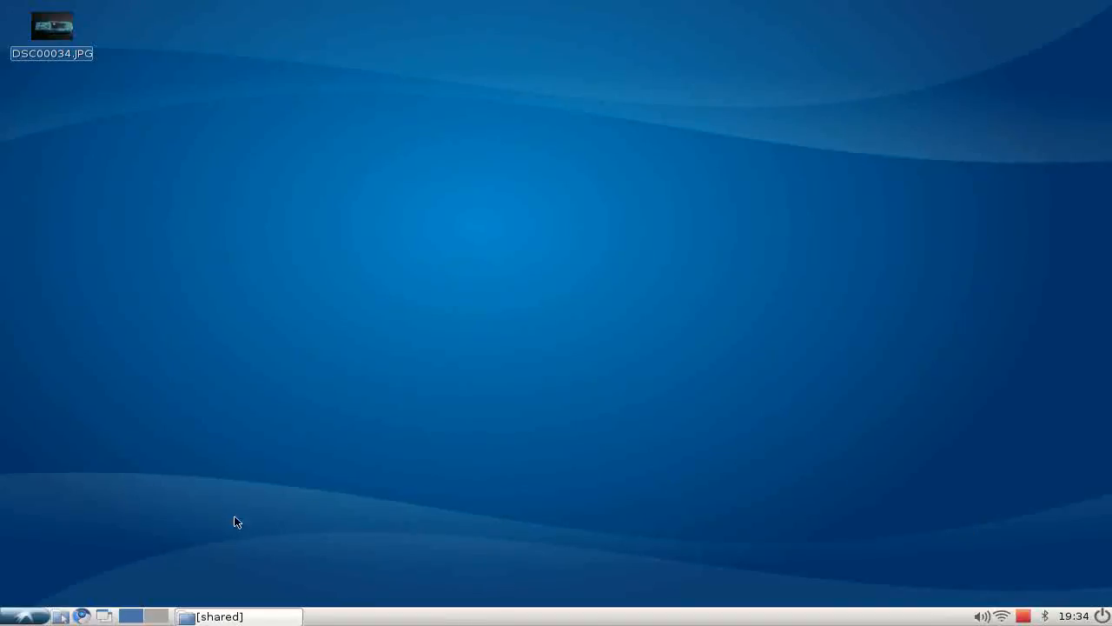
Step: Open the applications menu to show the Preferences submenu
left_click(17, 616)
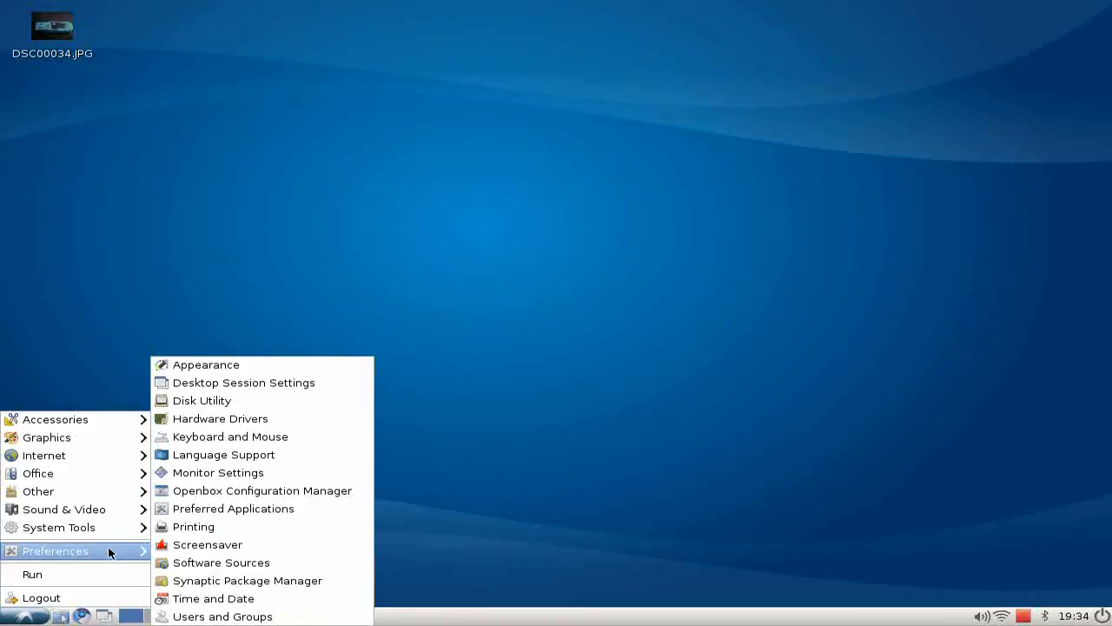
Step: Enable Bluetooth Manager under Automatically Started Applications in Desktop Session Settings
left_click(243, 382)
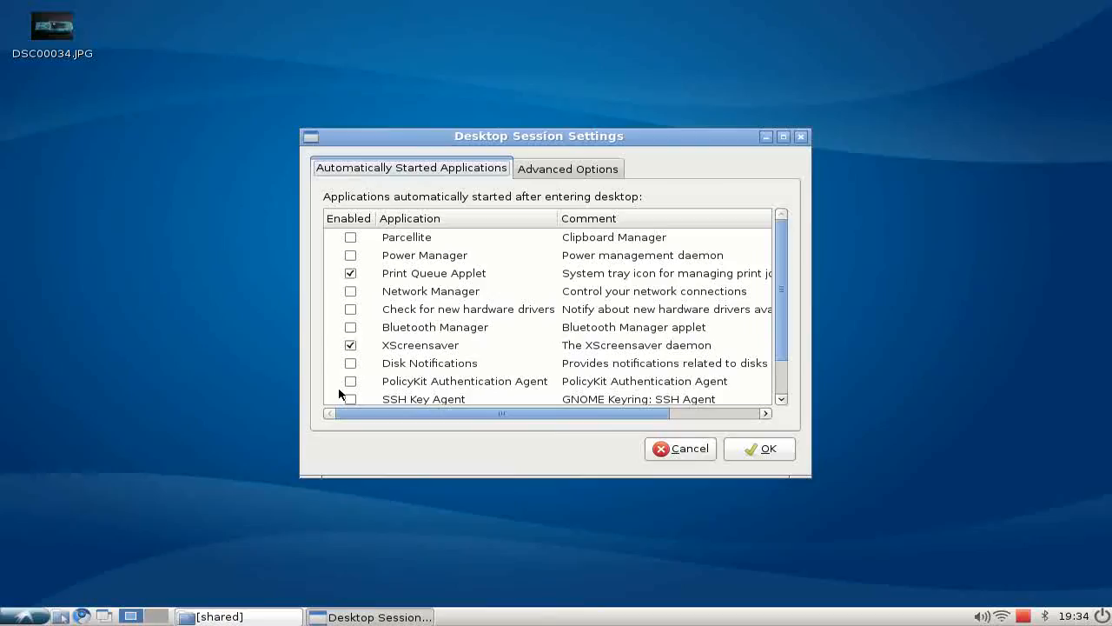
mouse_move(641, 246)
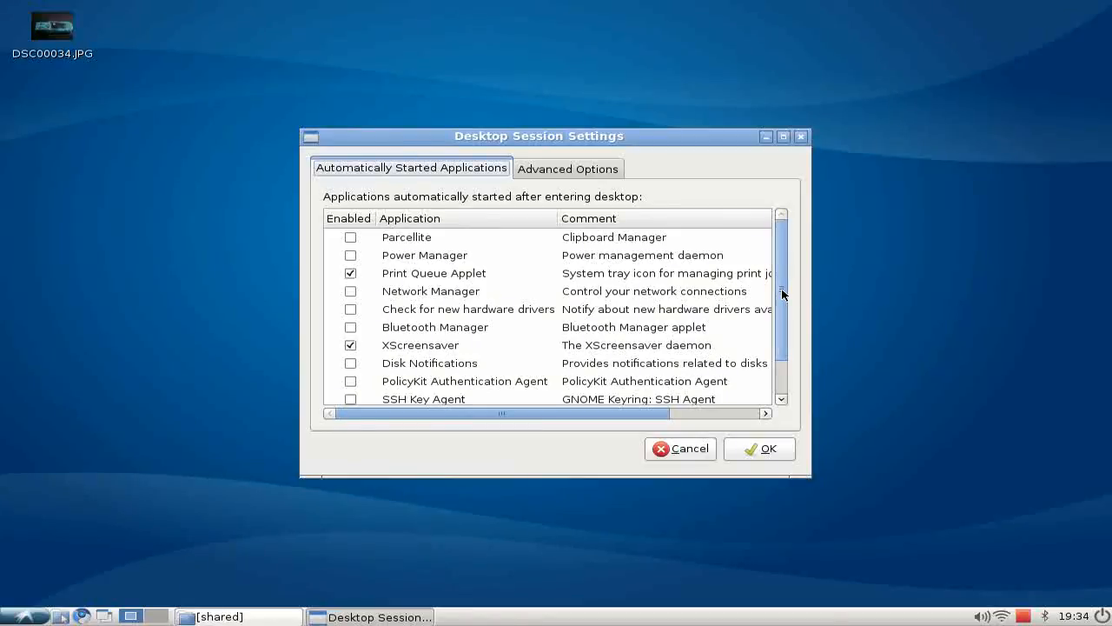
left_click(474, 294)
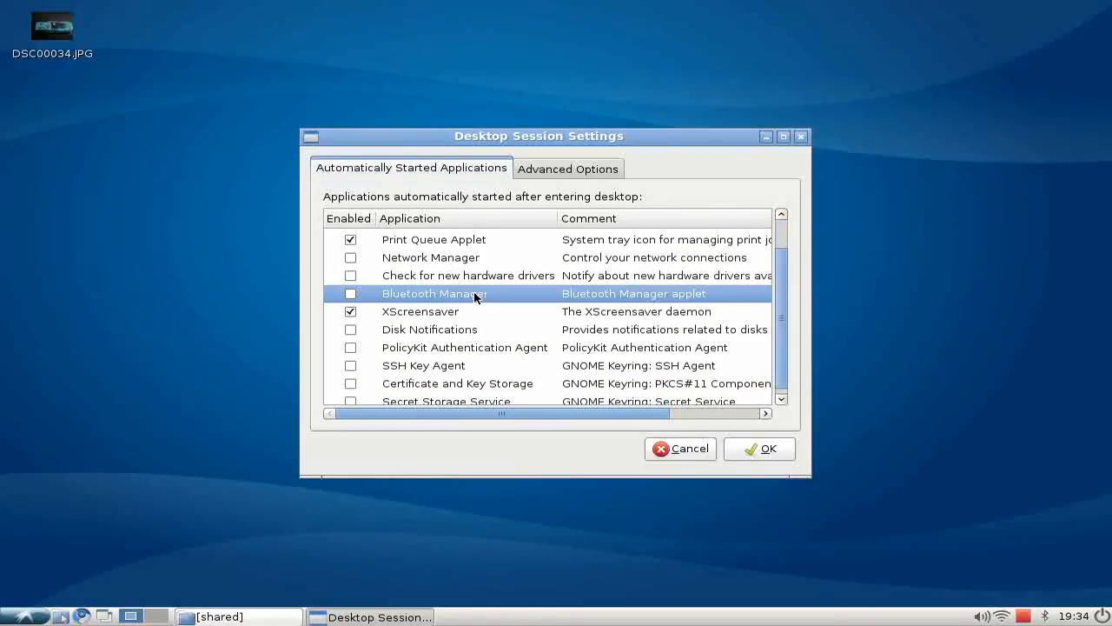
left_click(351, 239)
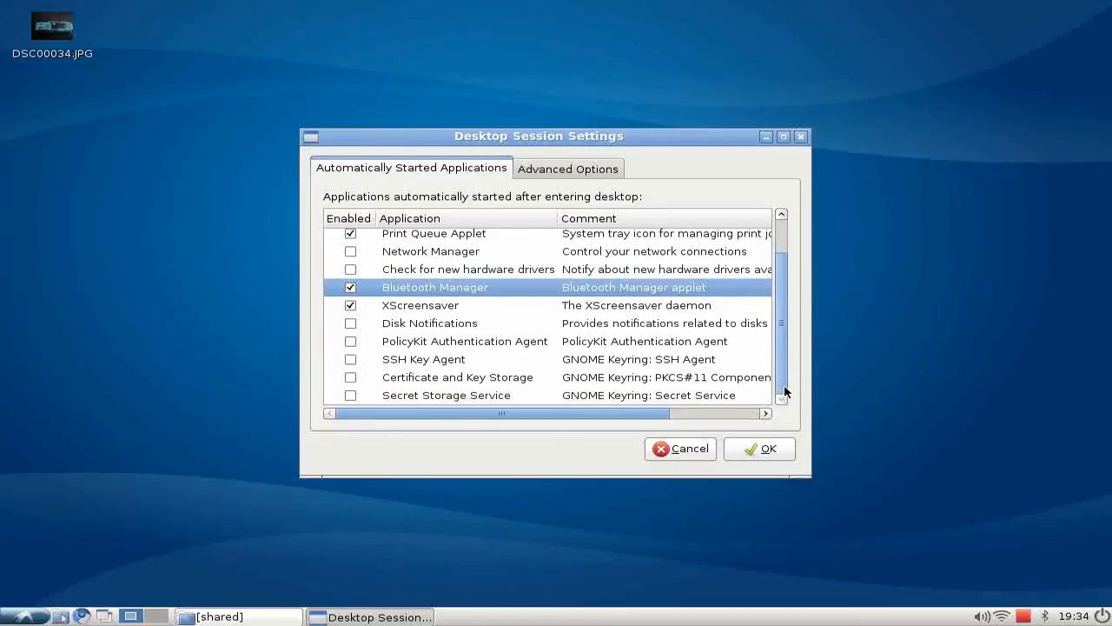
scroll("up", 3)
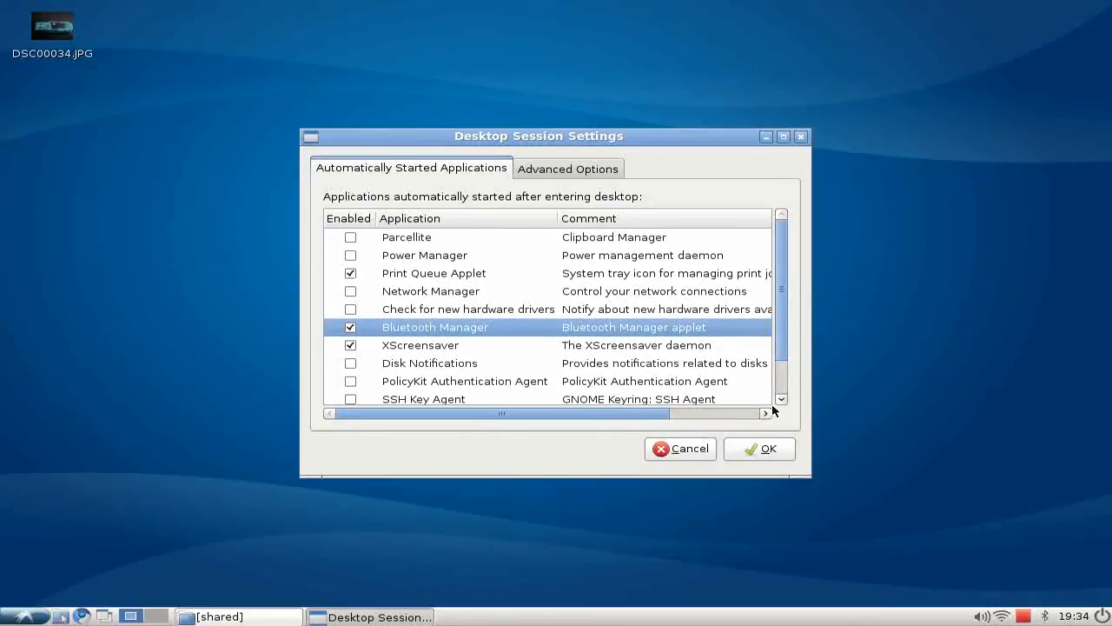
mouse_move(744, 334)
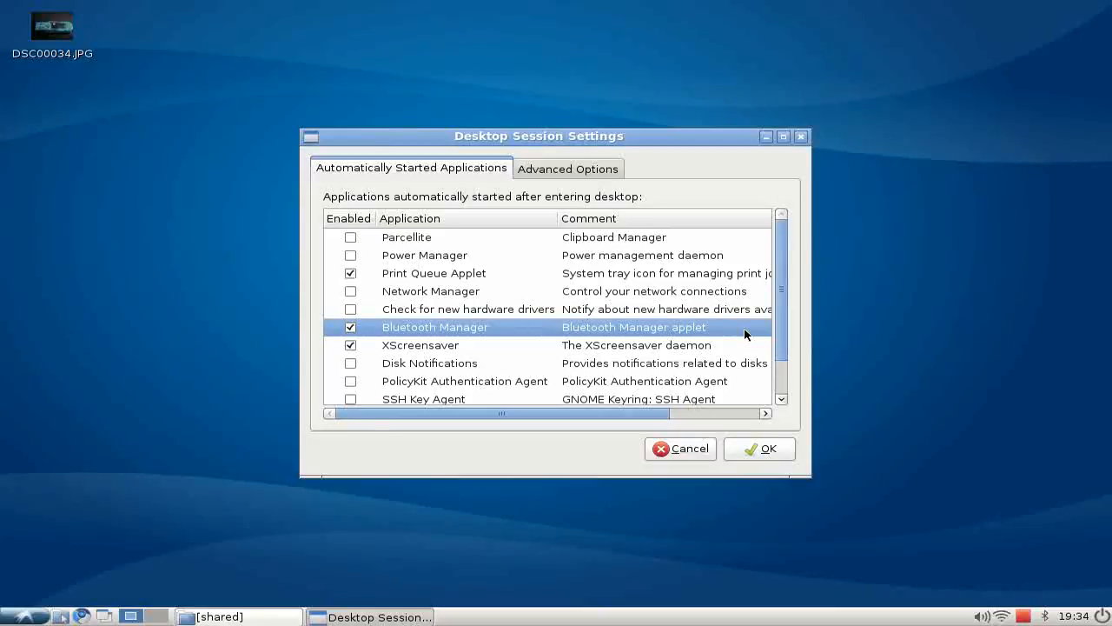
mouse_move(766, 141)
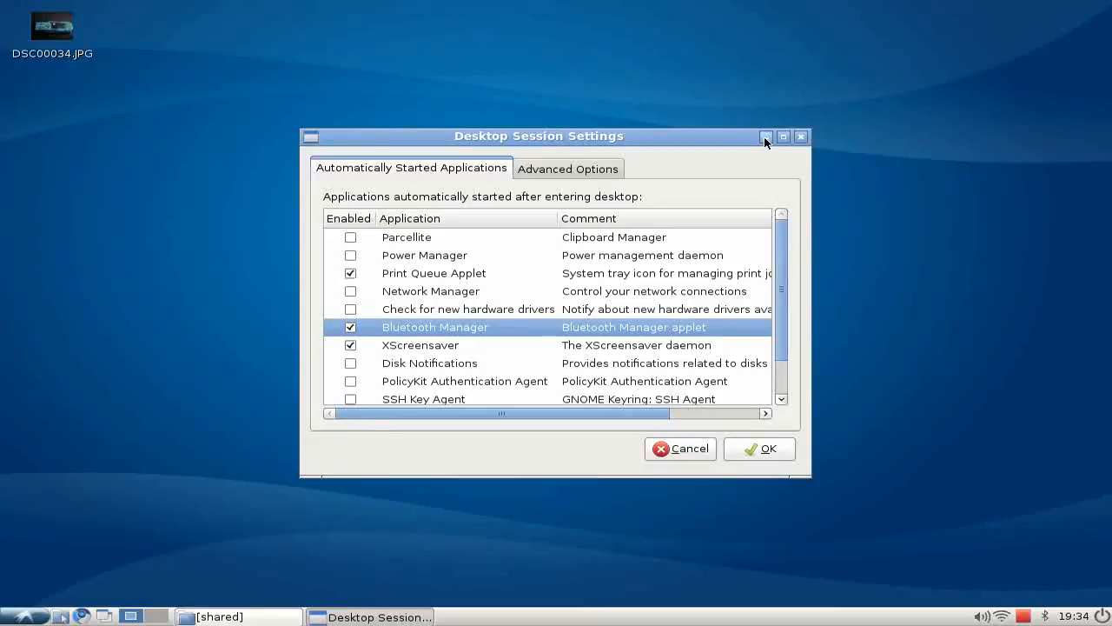